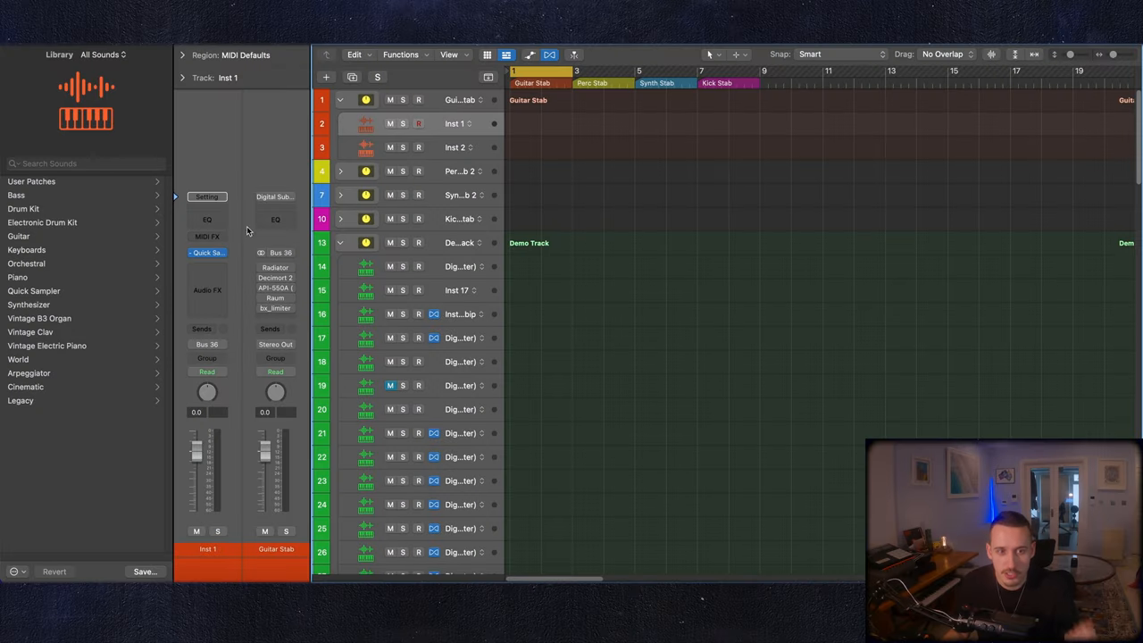
Step: Select Guitar Stab's Inst 2, open its empty Quick Sampler, and solo the track
left_click(460, 146)
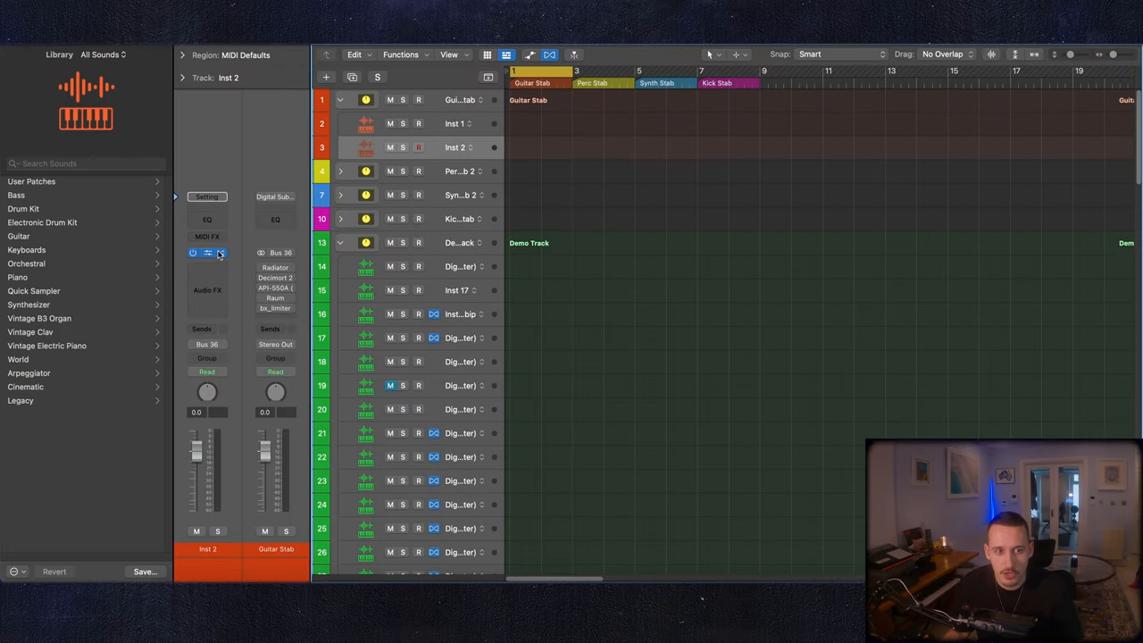
left_click(219, 252)
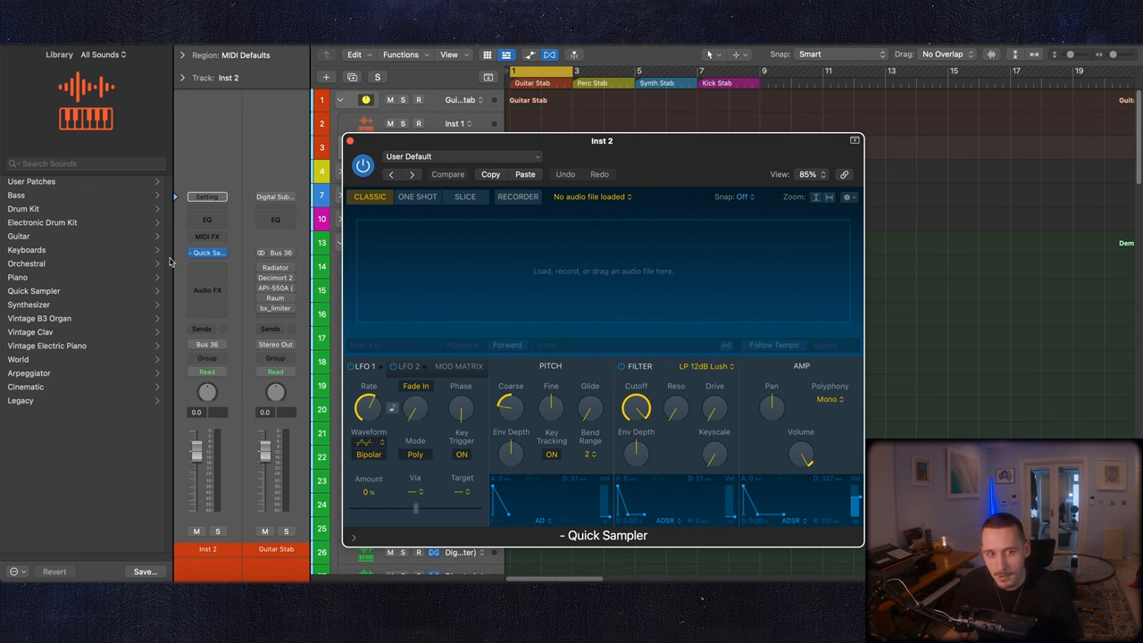
left_click(207, 252)
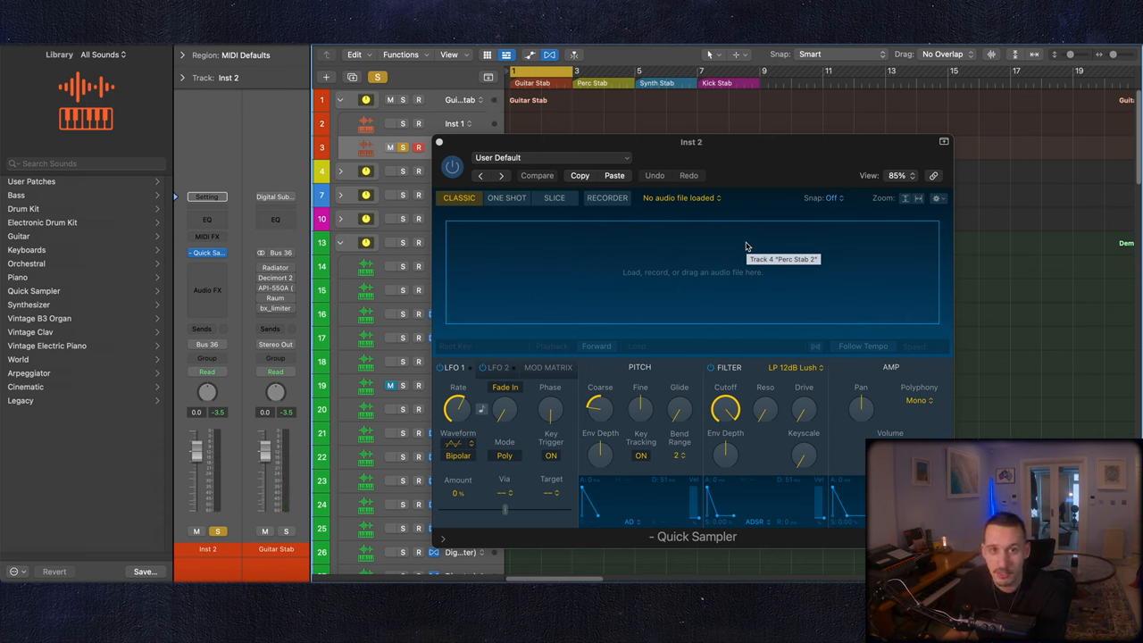
mouse_move(701, 219)
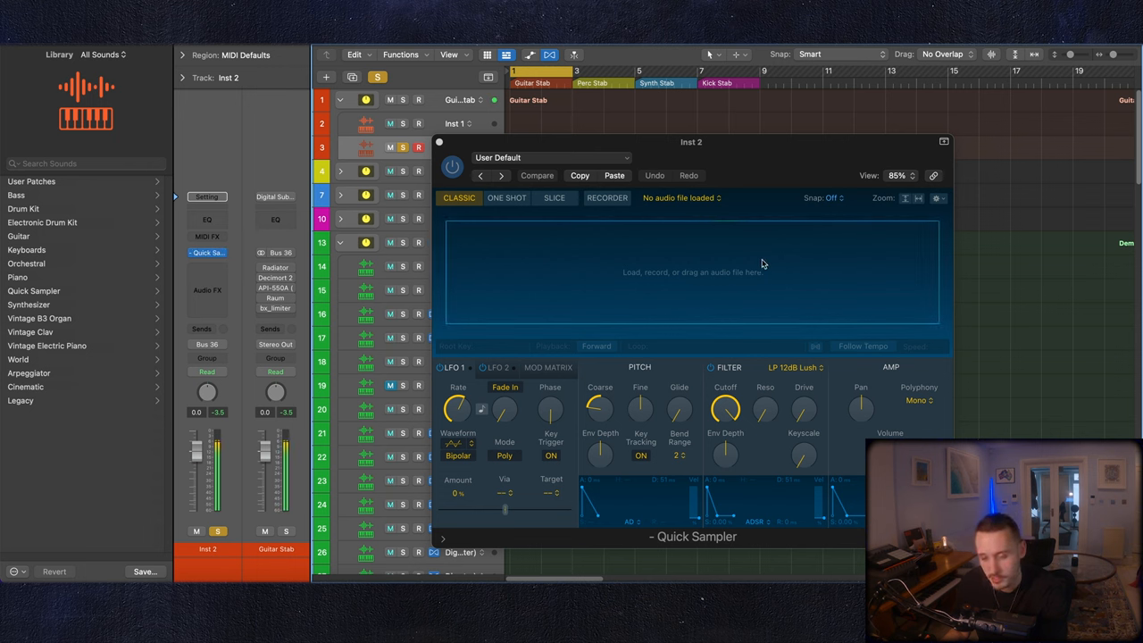
left_click(537, 175)
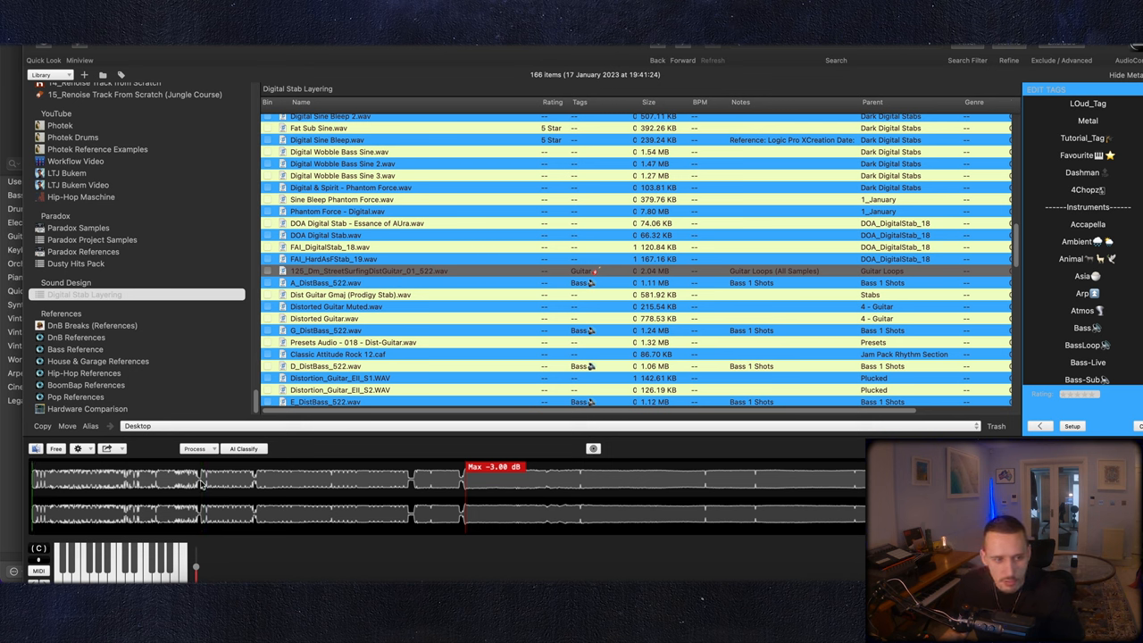
mouse_move(400, 82)
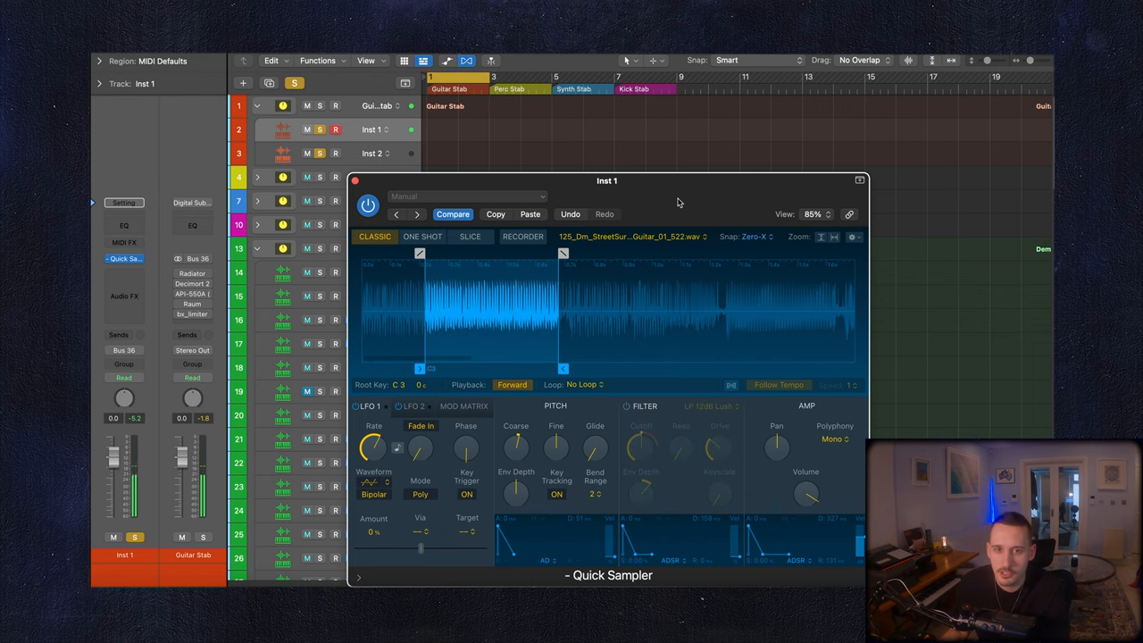
Step: Reposition Inst 1's sampler, keep the LP 12dB Lush filter, and raise drive to about 34%
left_click_drag(607, 180, 709, 146)
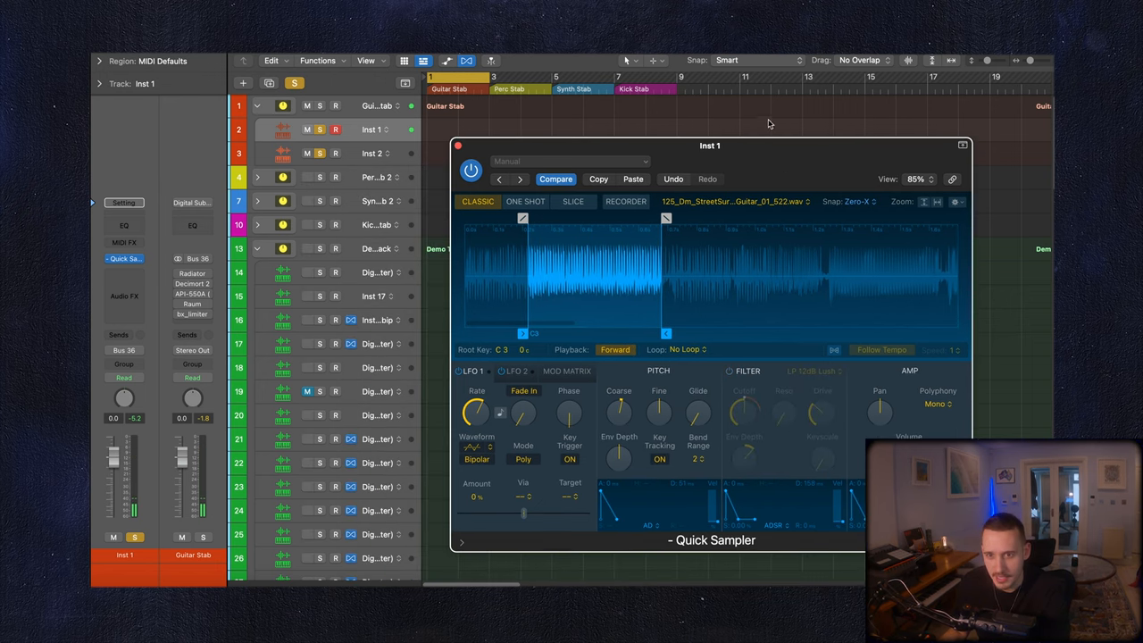
left_click_drag(710, 146, 652, 96)
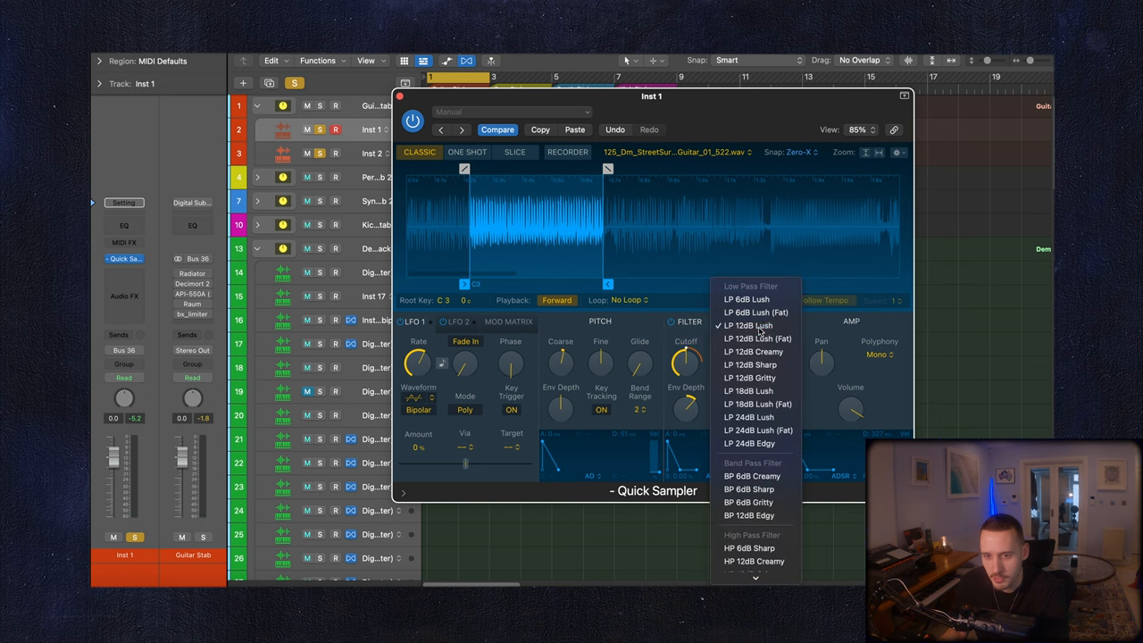
left_click(746, 325)
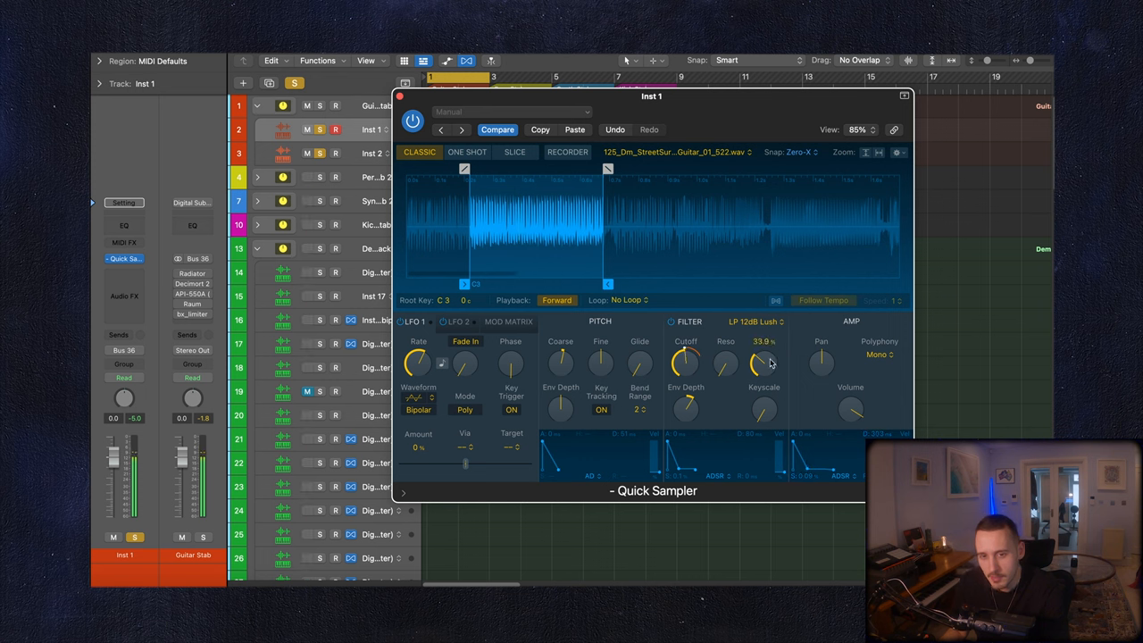
left_click_drag(763, 365, 764, 348)
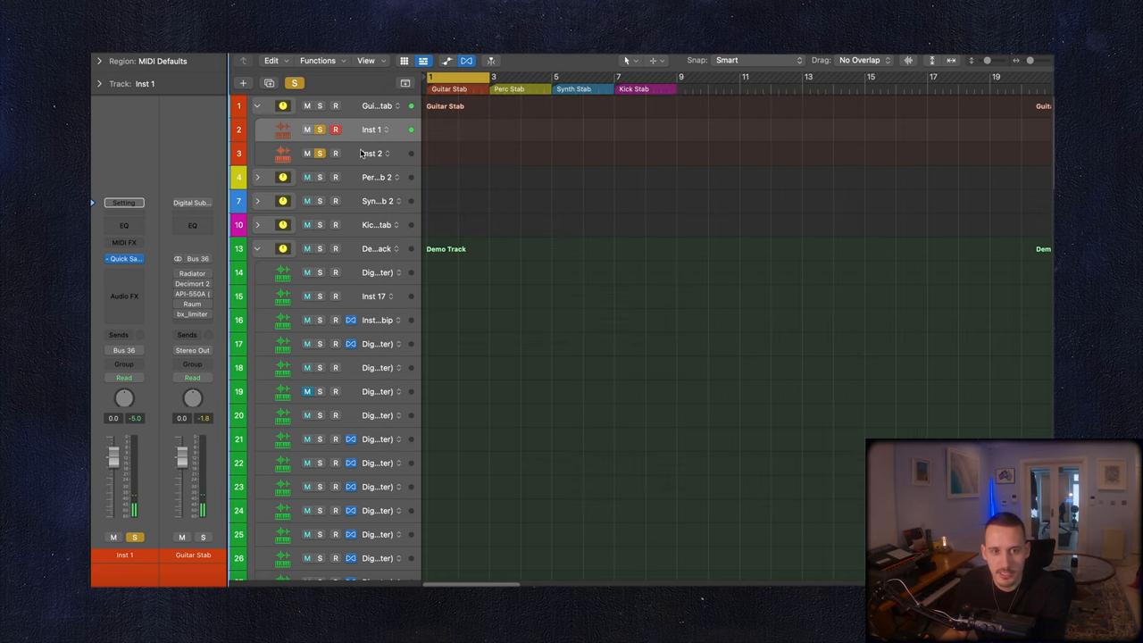
Step: Select Inst 2, then the Guitar Stab summing track to show its effects chain
left_click(372, 153)
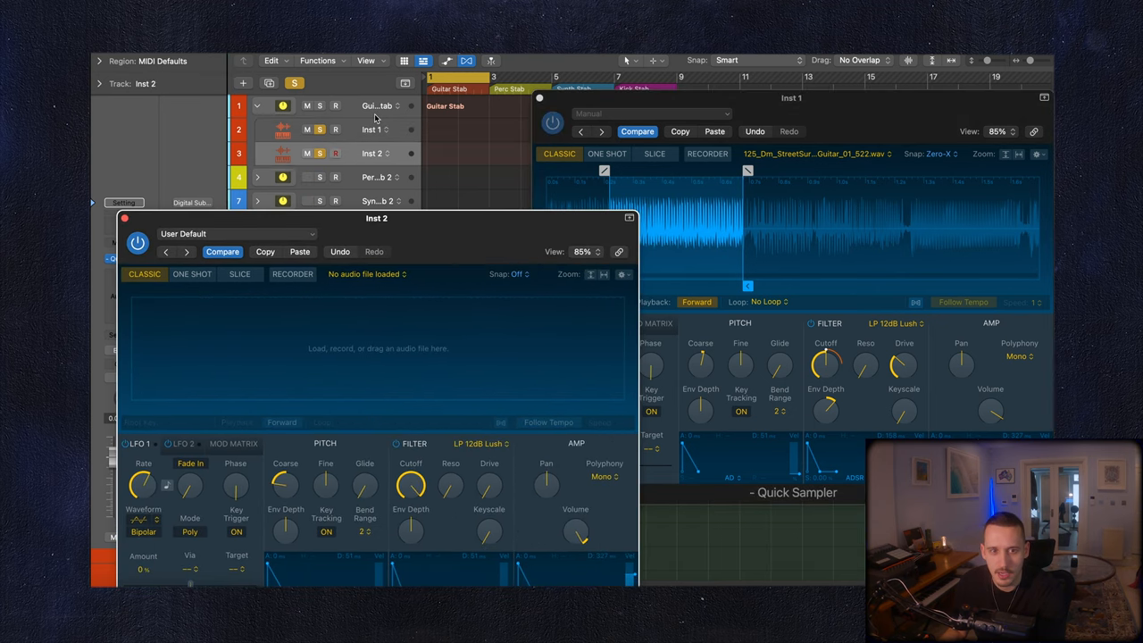
left_click(371, 129)
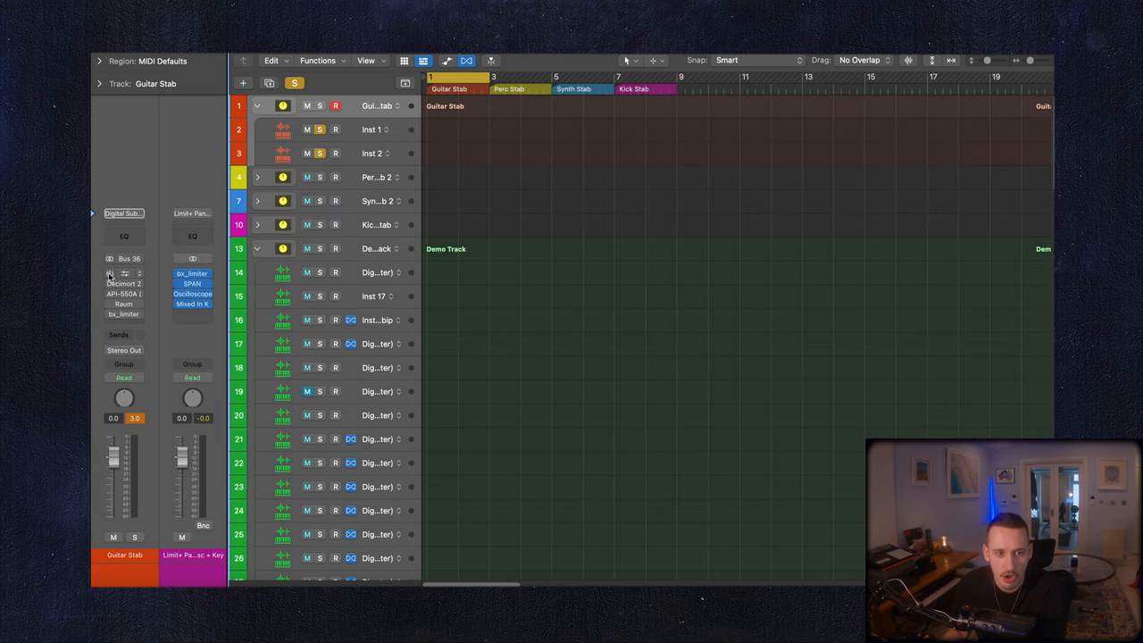
Step: Open Soundtoys Radiator on the Guitar Stab channel strip to review it, then close it
left_click(124, 273)
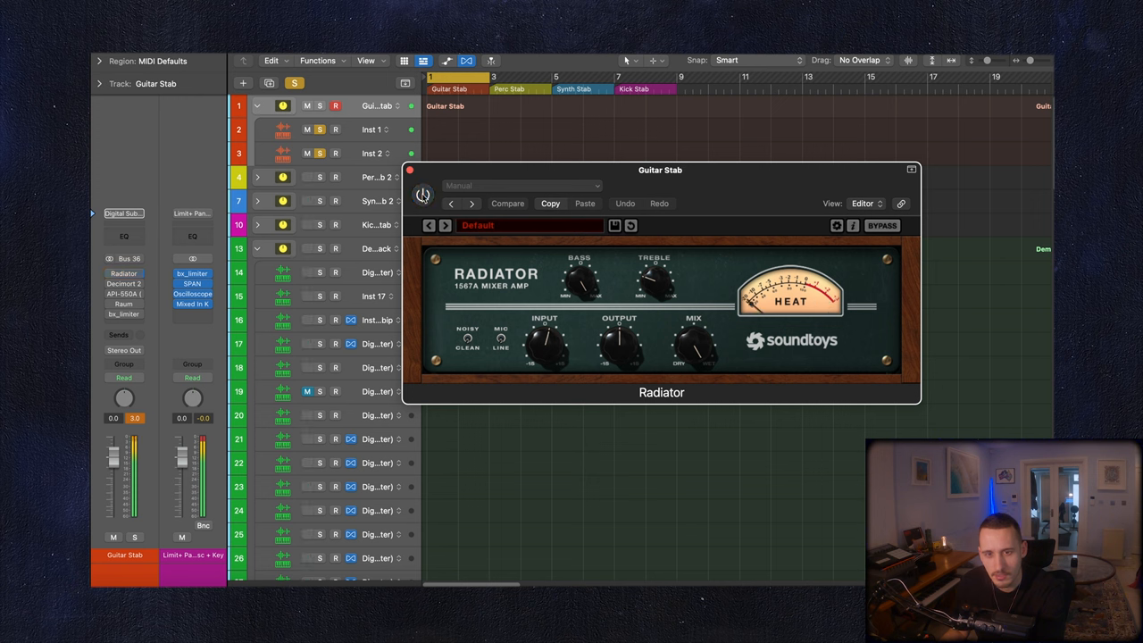
left_click(423, 196)
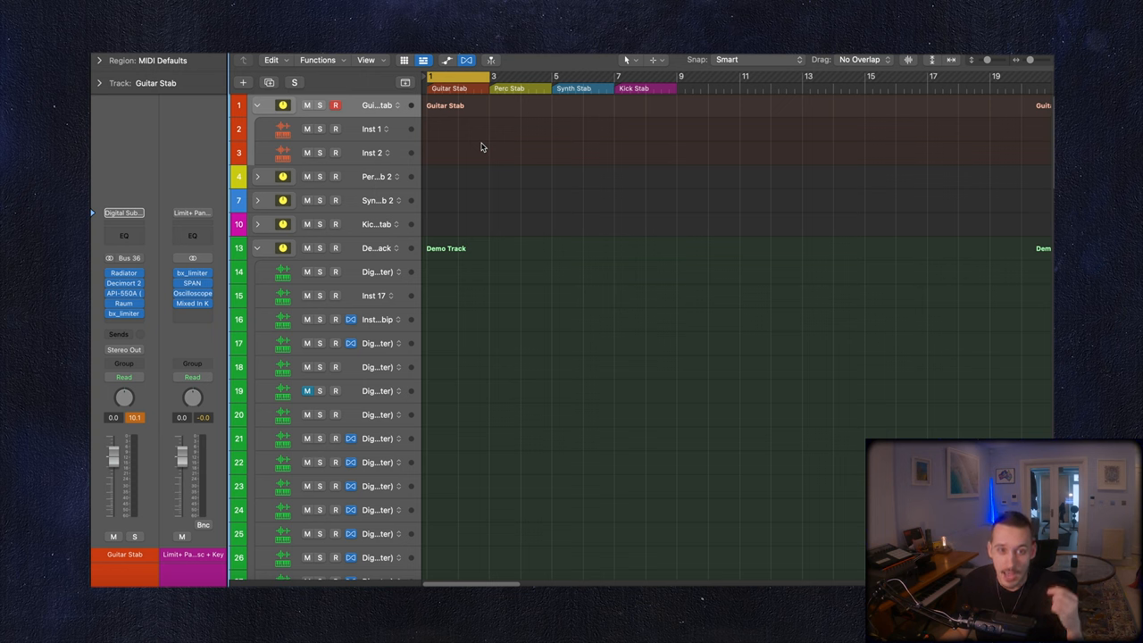
mouse_move(368, 129)
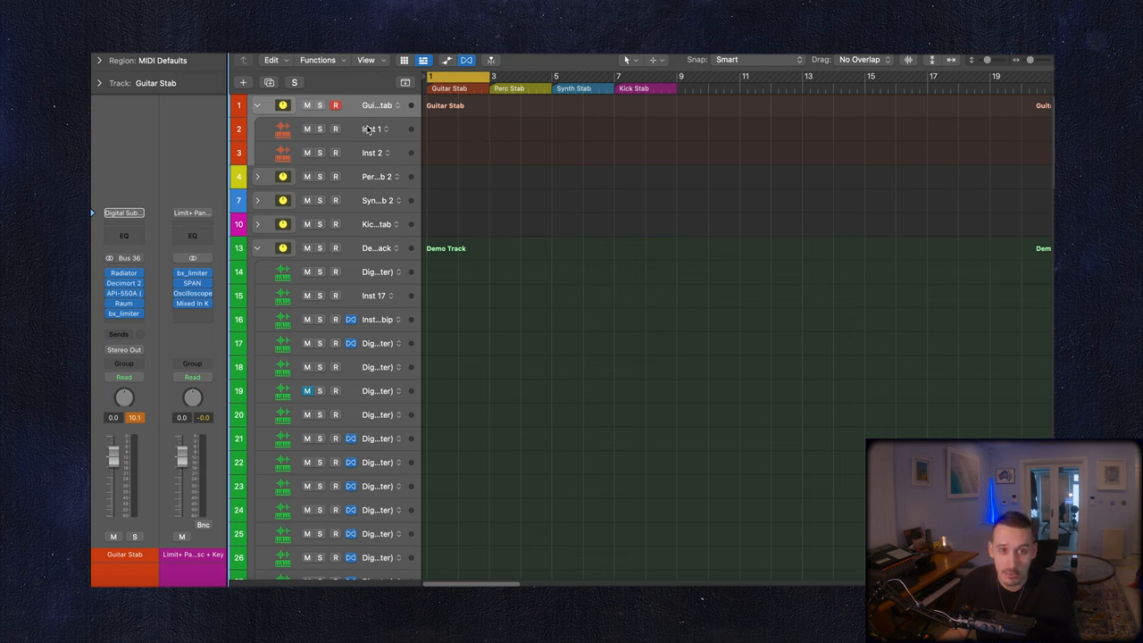
mouse_move(375, 129)
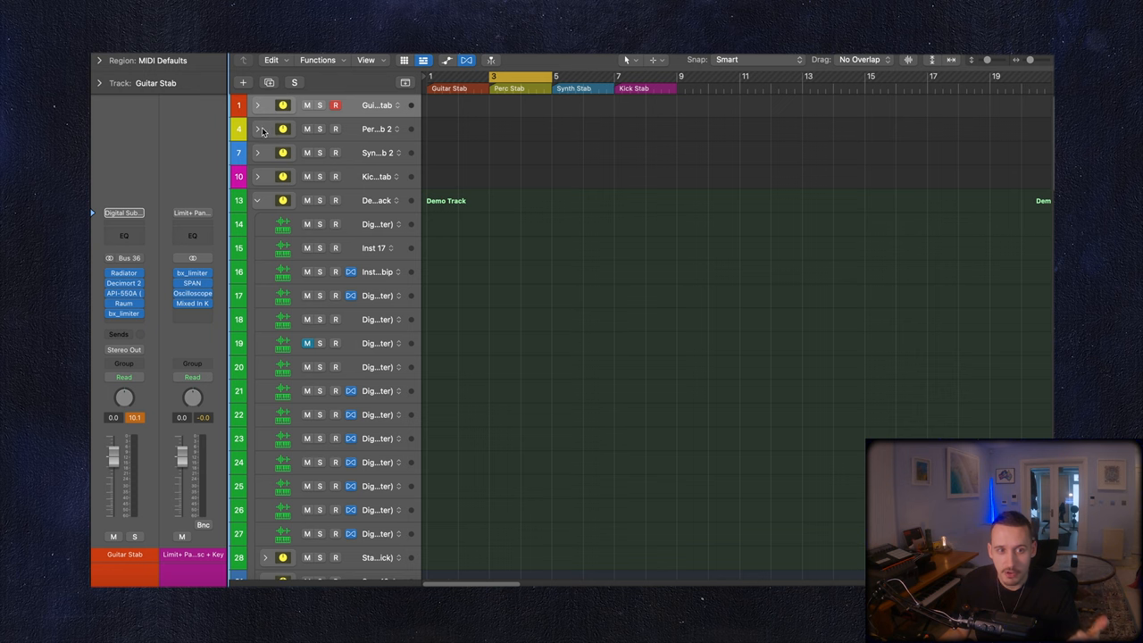
Step: Expand Perc Stab 2 and open the Quick Sampler on its Inst 1 holding MADAL 3A.wav
left_click(258, 128)
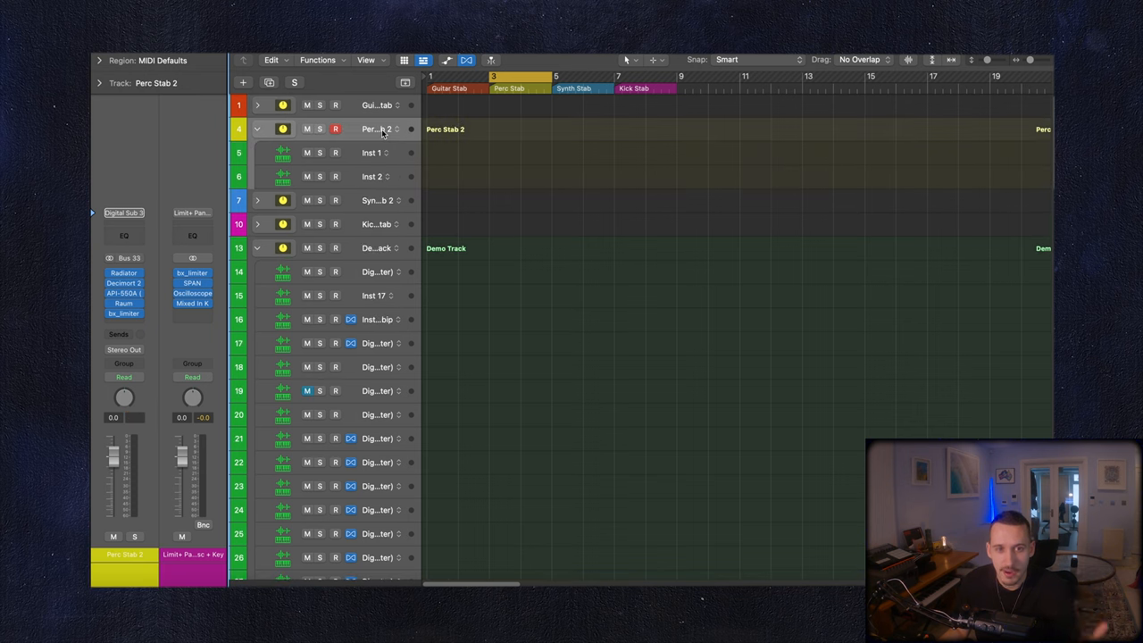
mouse_move(384, 106)
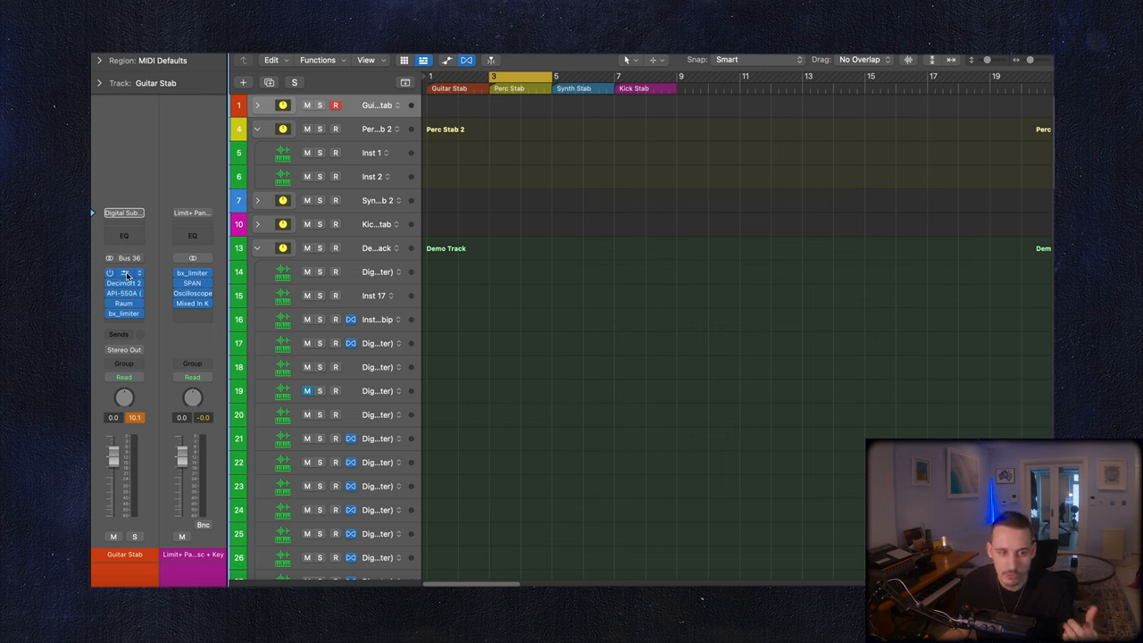
left_click(375, 129)
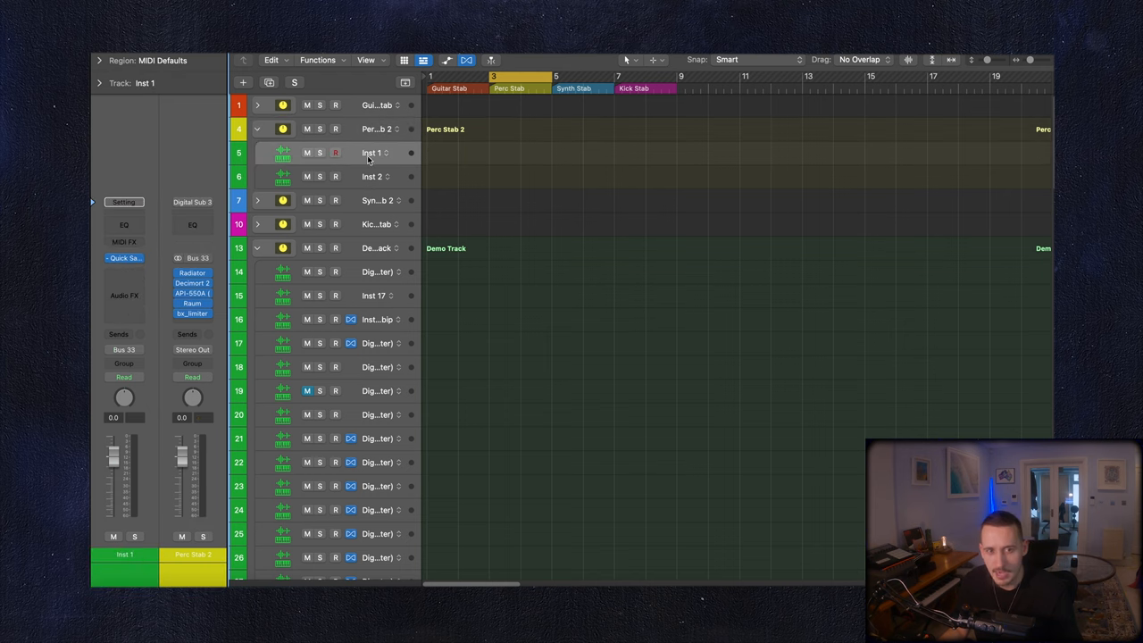
left_click(373, 176)
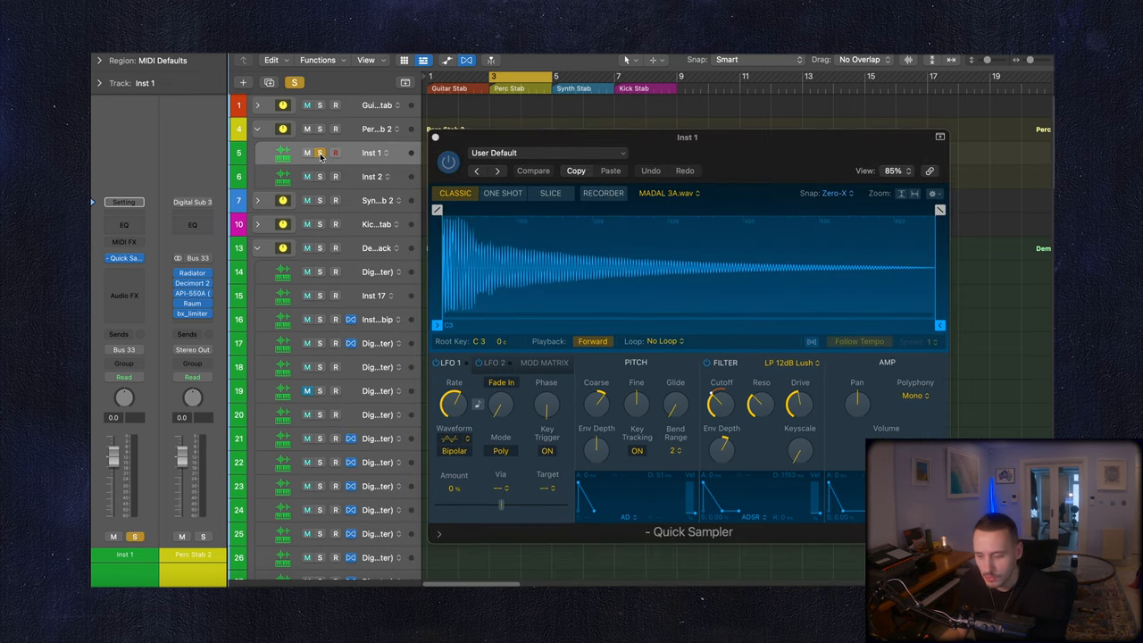
Step: Toggle solo on Perc Stab 2's Inst 1 and drag the filter cutoff to about 52%
left_click(319, 152)
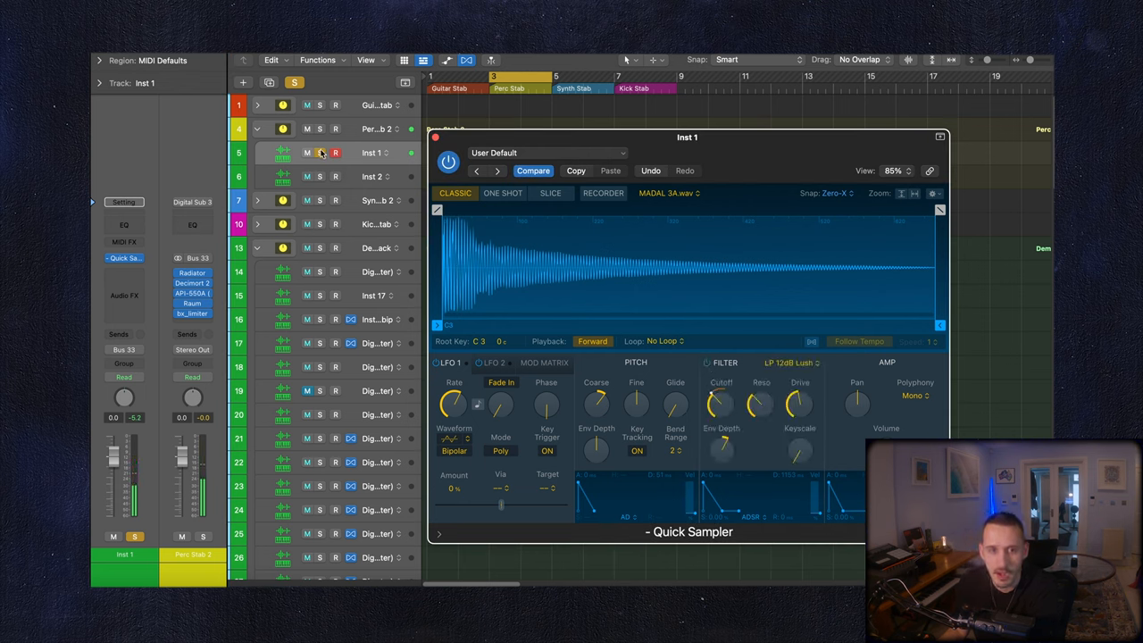
left_click(375, 129)
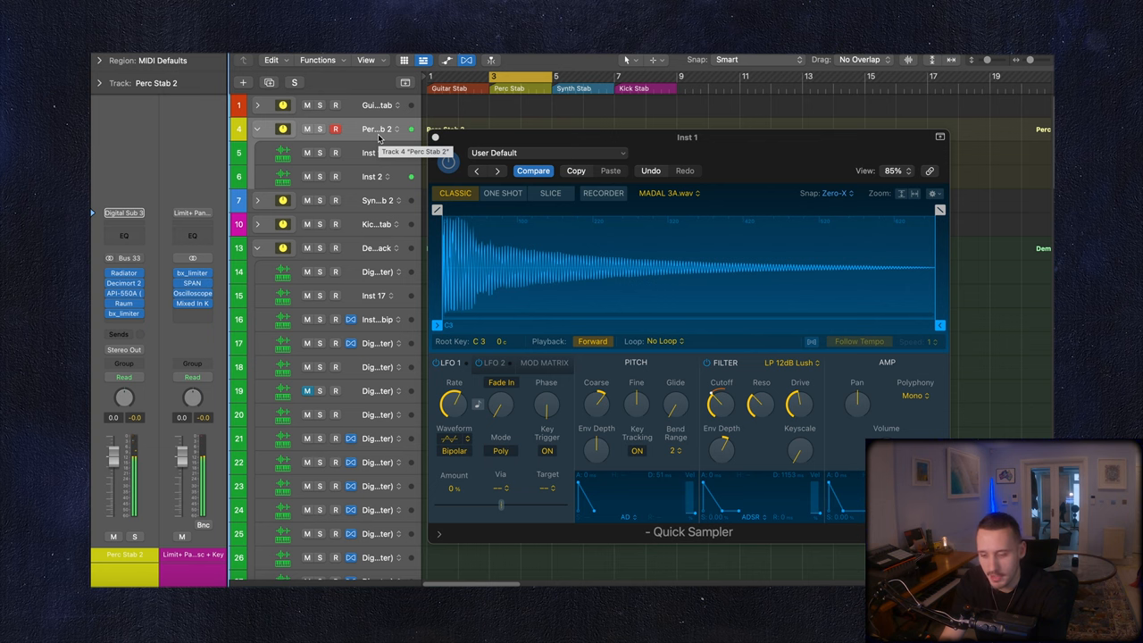
left_click(721, 404)
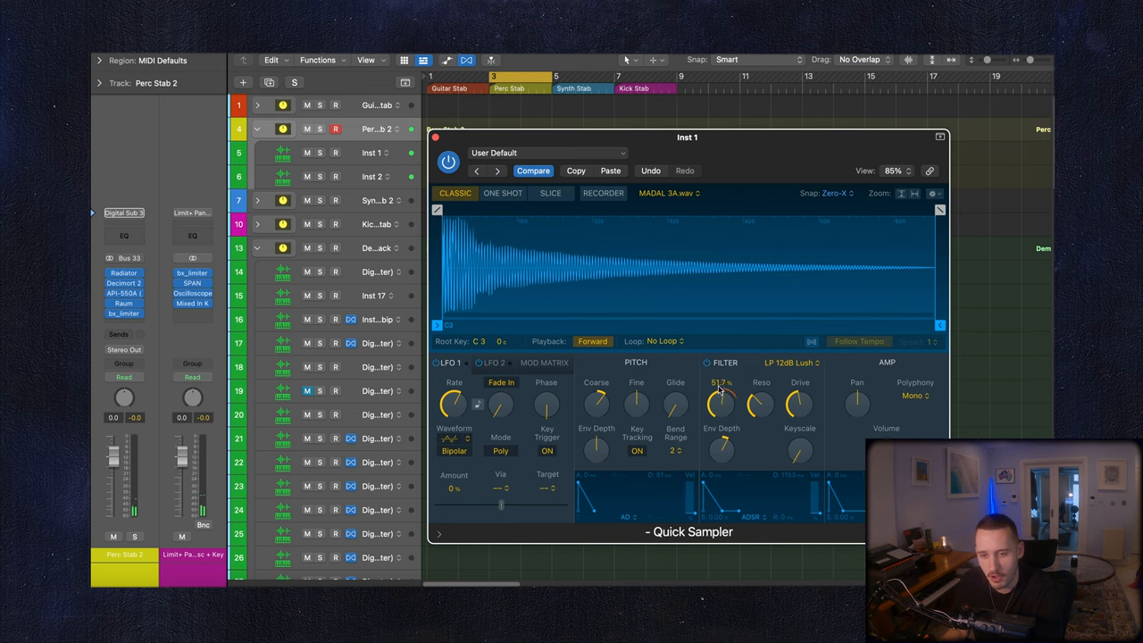
left_click_drag(721, 401, 721, 406)
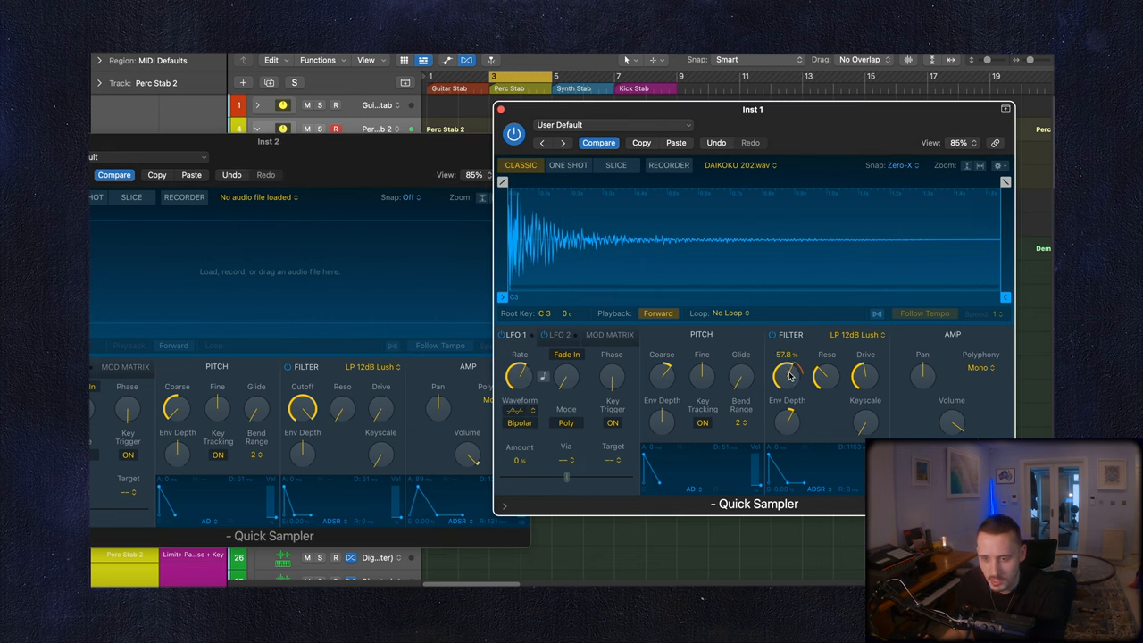
Step: On DAIKOKU 202.wav, add about +5% filter envelope depth and drop cutoff to about 36%
left_click_drag(785, 375, 785, 402)
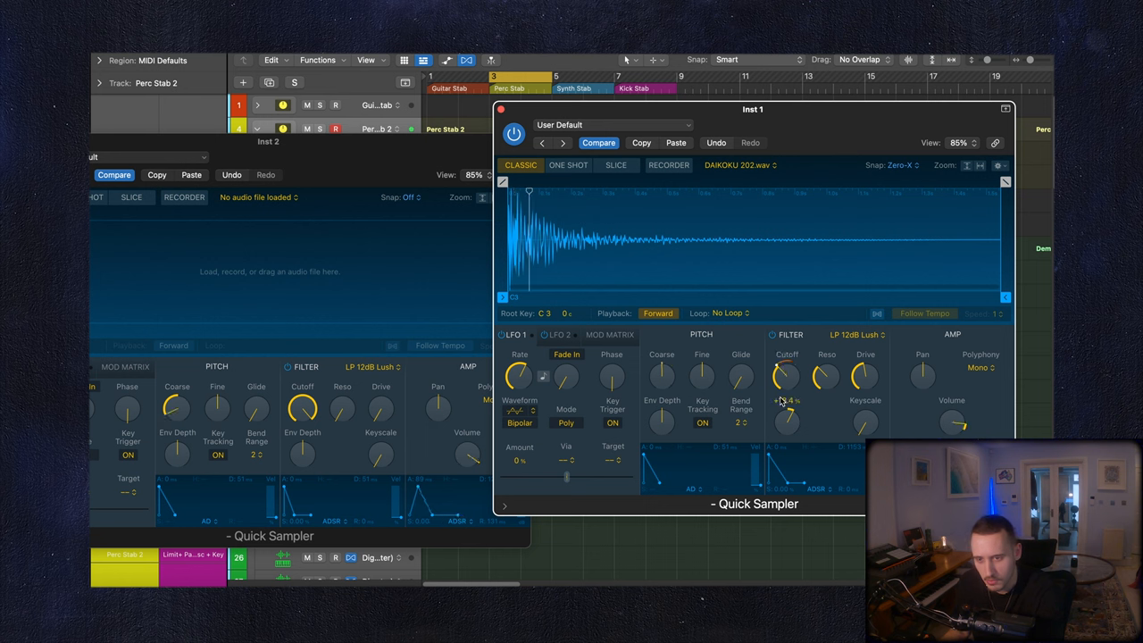
left_click_drag(787, 389, 786, 371)
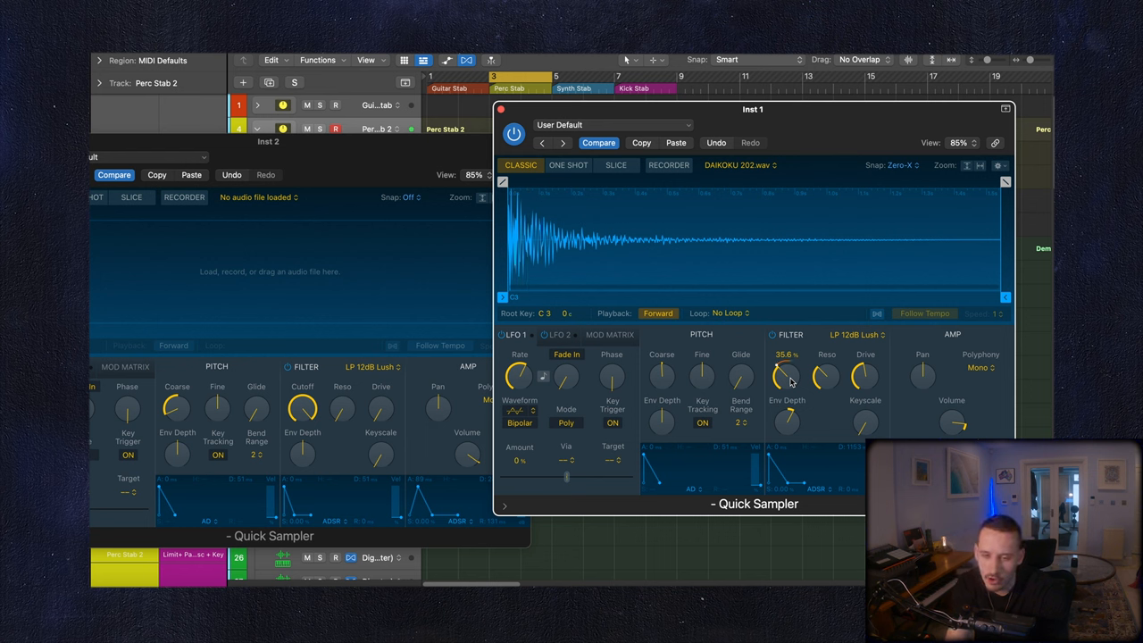
left_click_drag(786, 376, 795, 382)
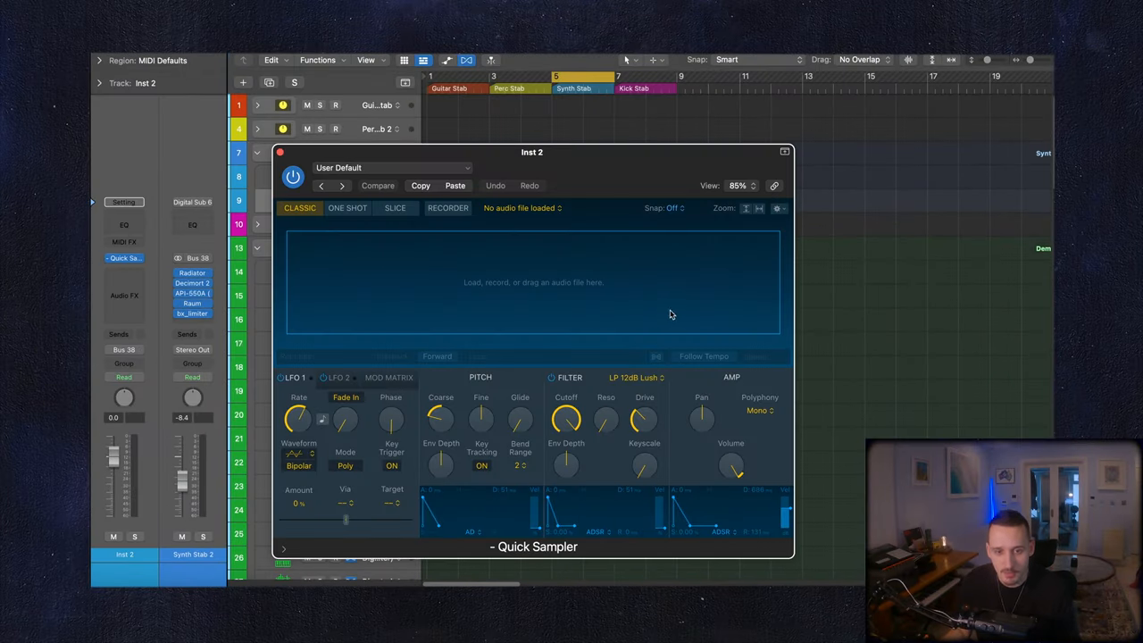
Step: Bring up the Serum window and select the Synth Stab 2 track
left_click(784, 151)
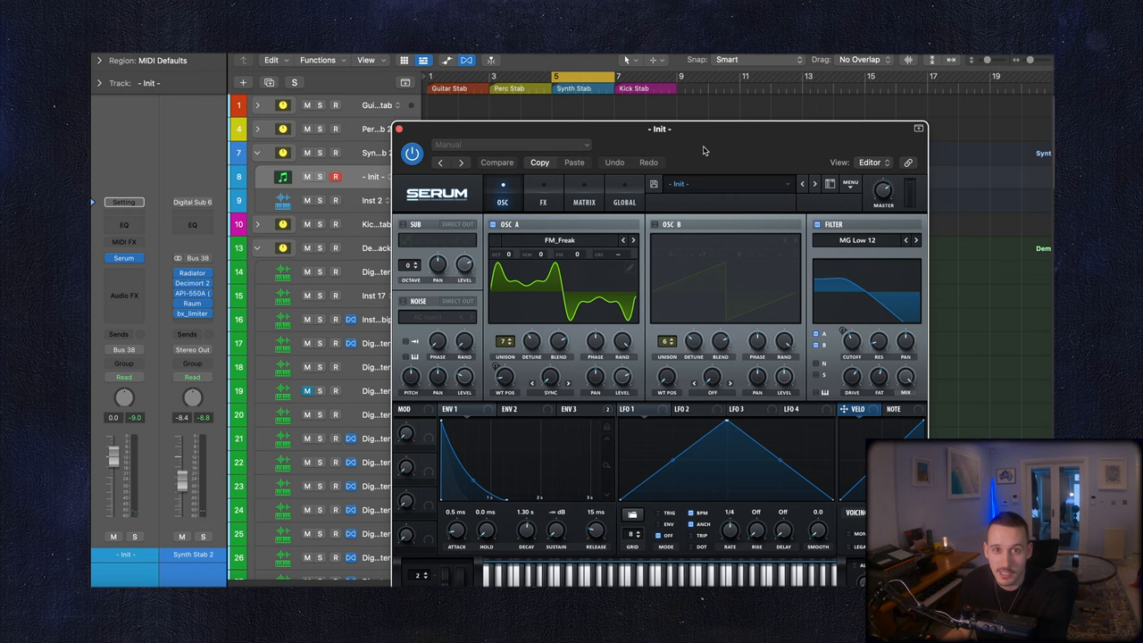
left_click_drag(659, 129, 708, 124)
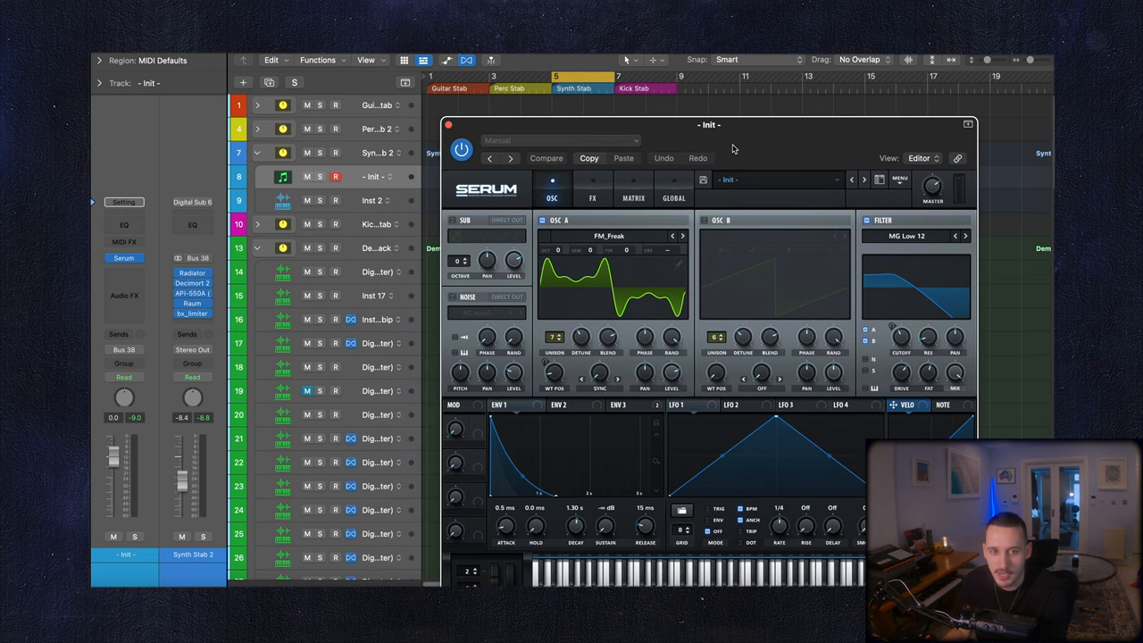
left_click(375, 153)
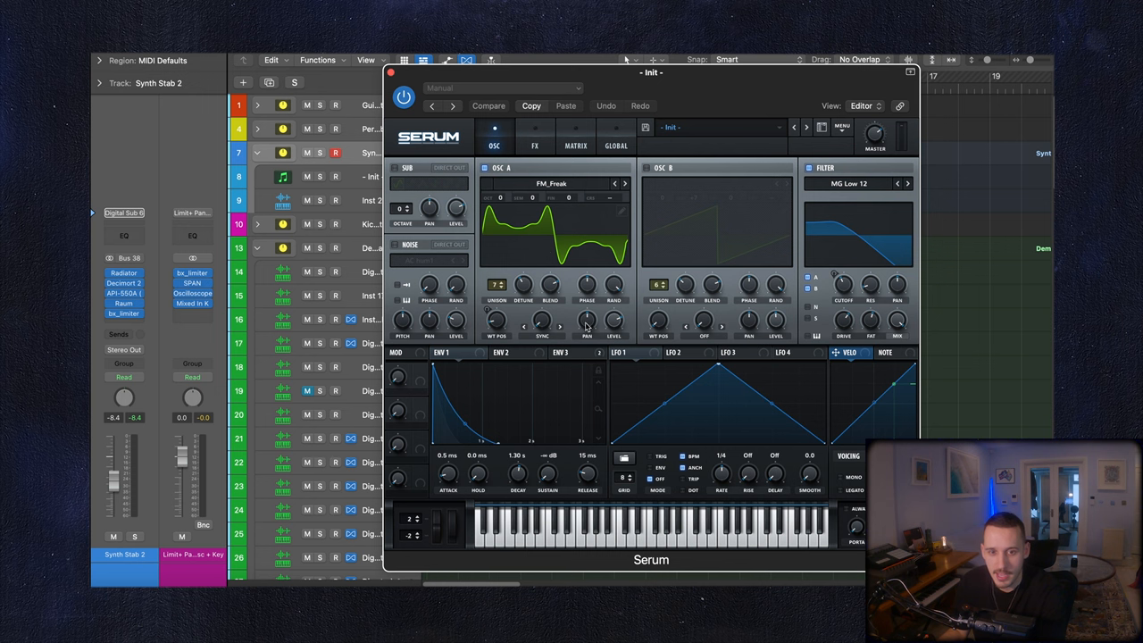
Step: Shorten ENV 1's decay and route ENV 3 to filter cutoff with a tuned amount
left_click(447, 352)
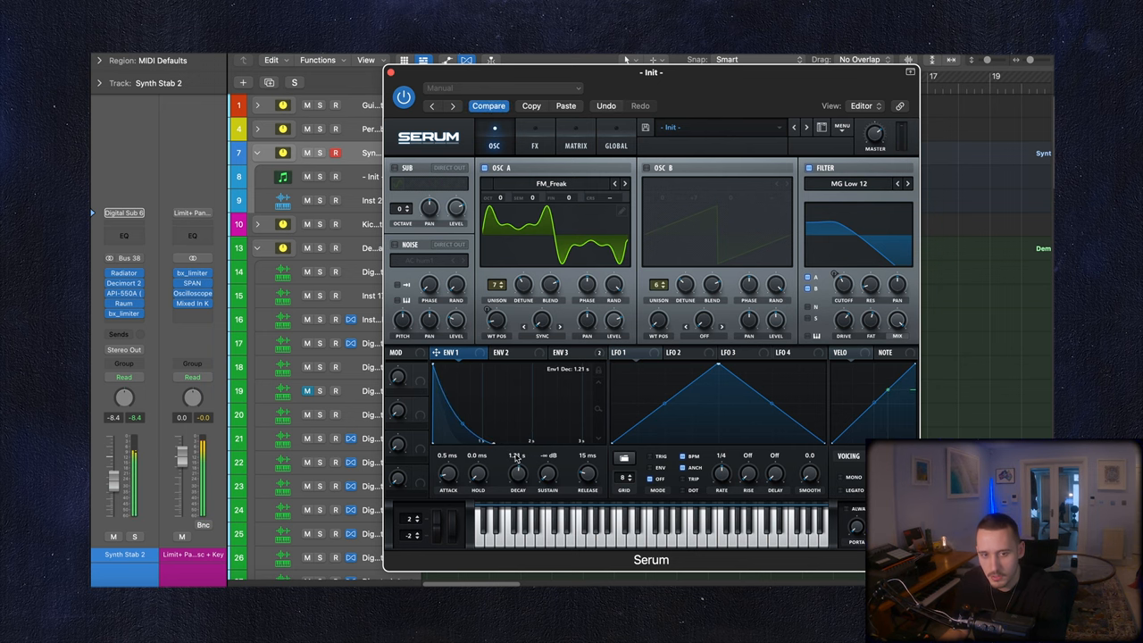
left_click(570, 352)
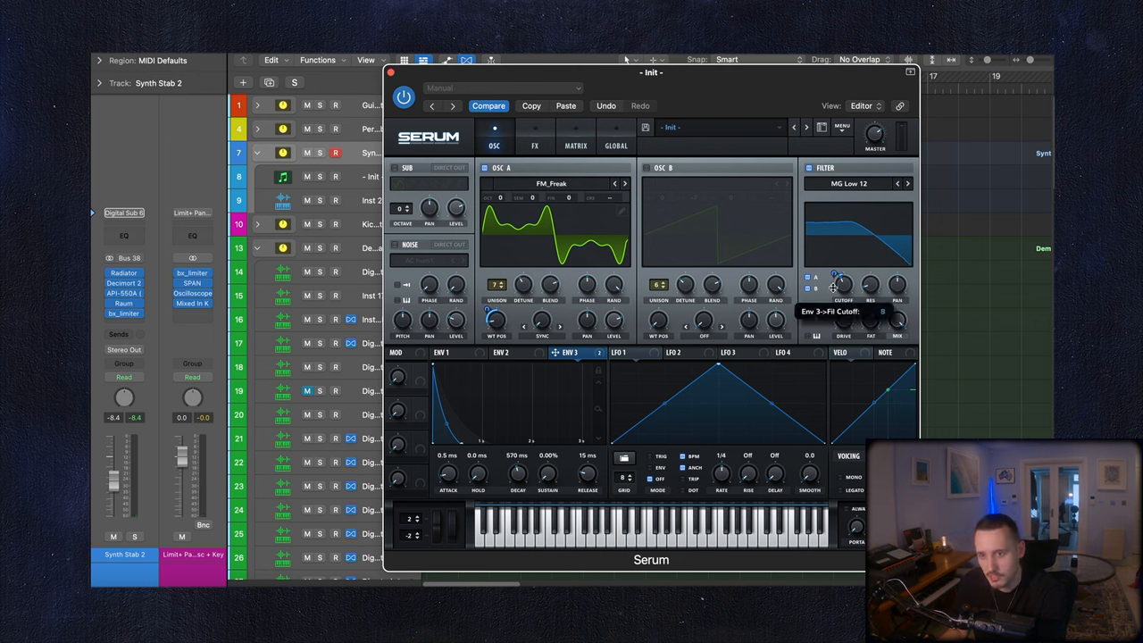
left_click_drag(844, 284, 844, 277)
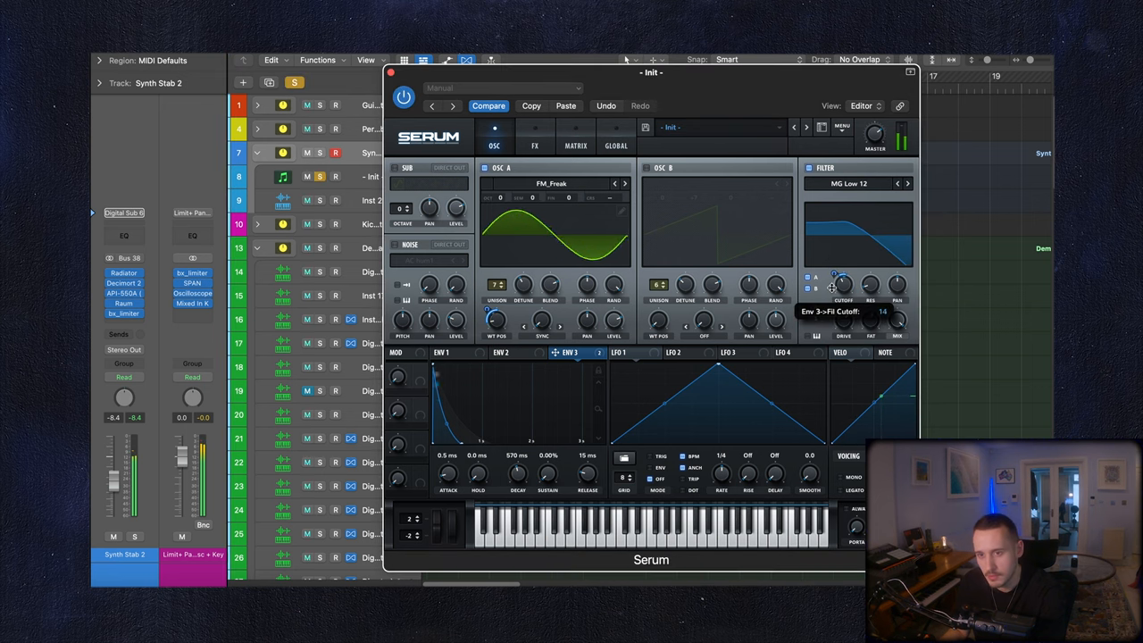
left_click_drag(844, 286, 843, 273)
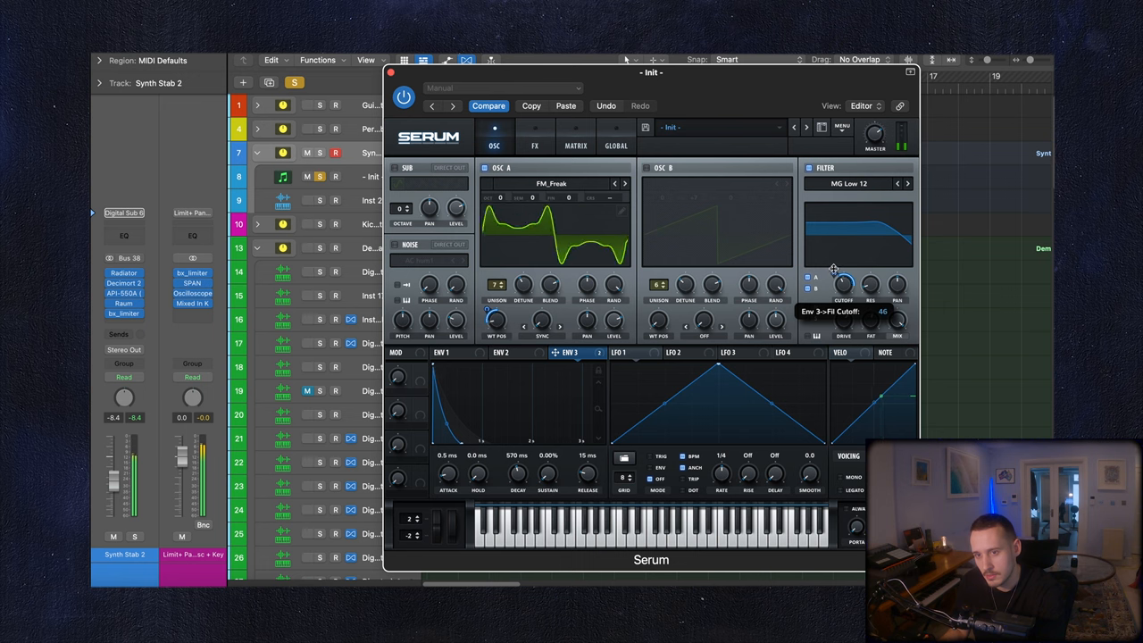
left_click_drag(844, 281, 843, 294)
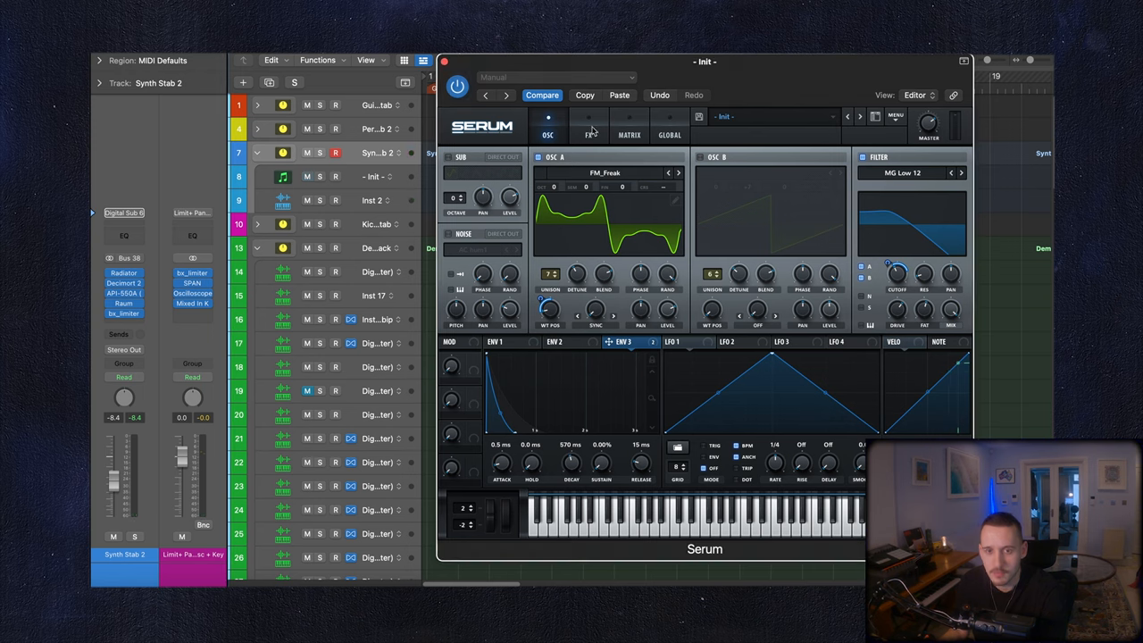
Step: Check Serum's FX chain, then give oscillator A Harmonic Morph and set its wavetable position
left_click(588, 127)
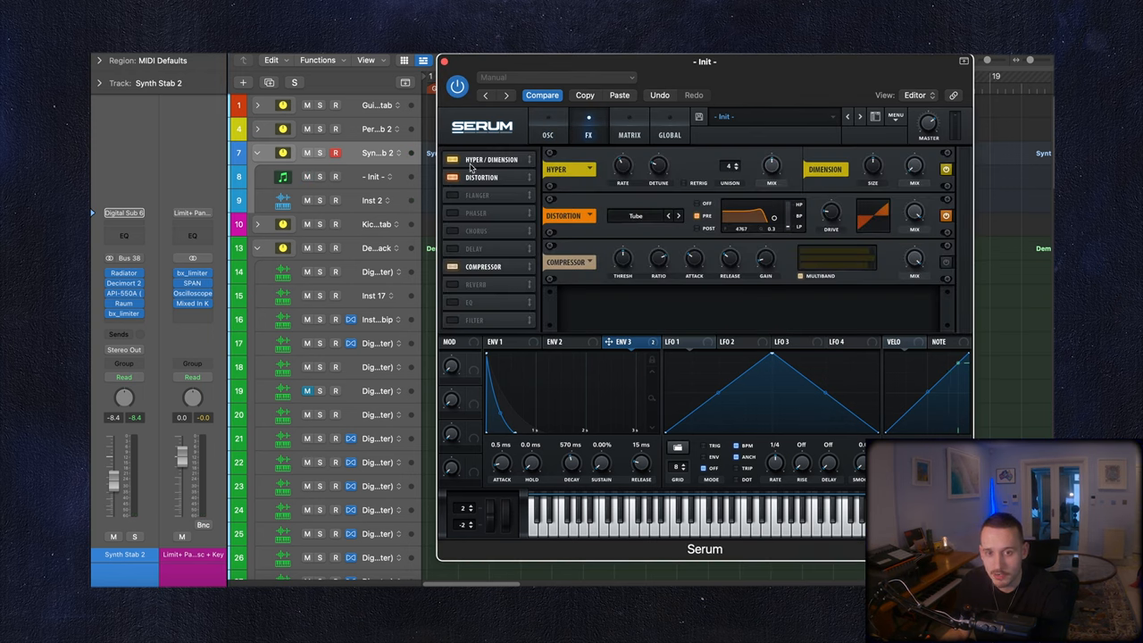
mouse_move(490, 159)
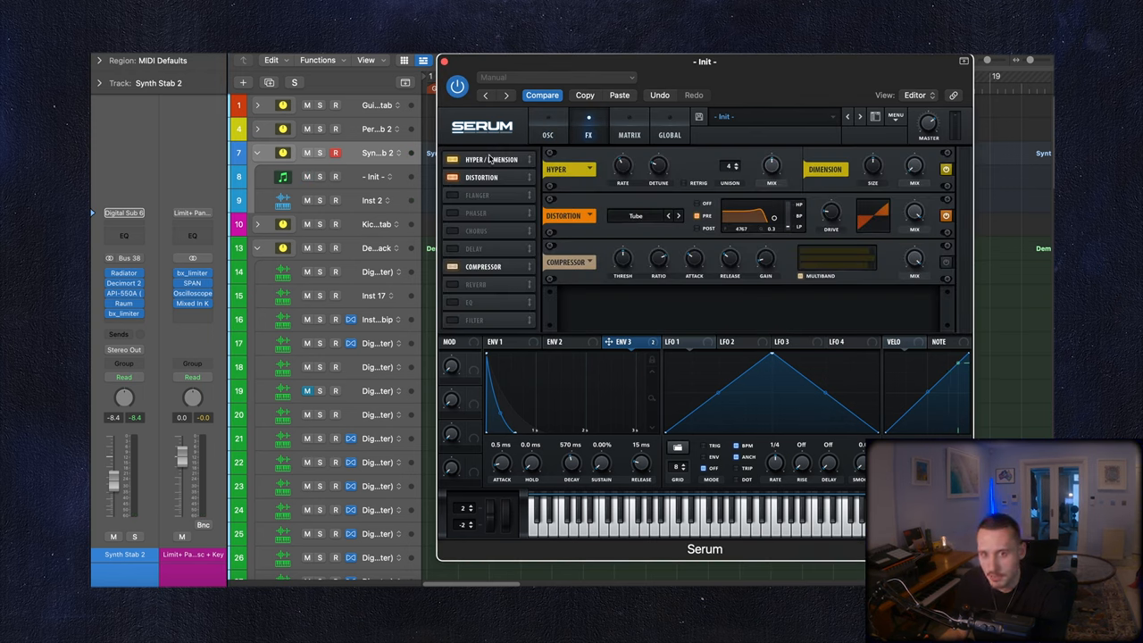
mouse_move(565, 132)
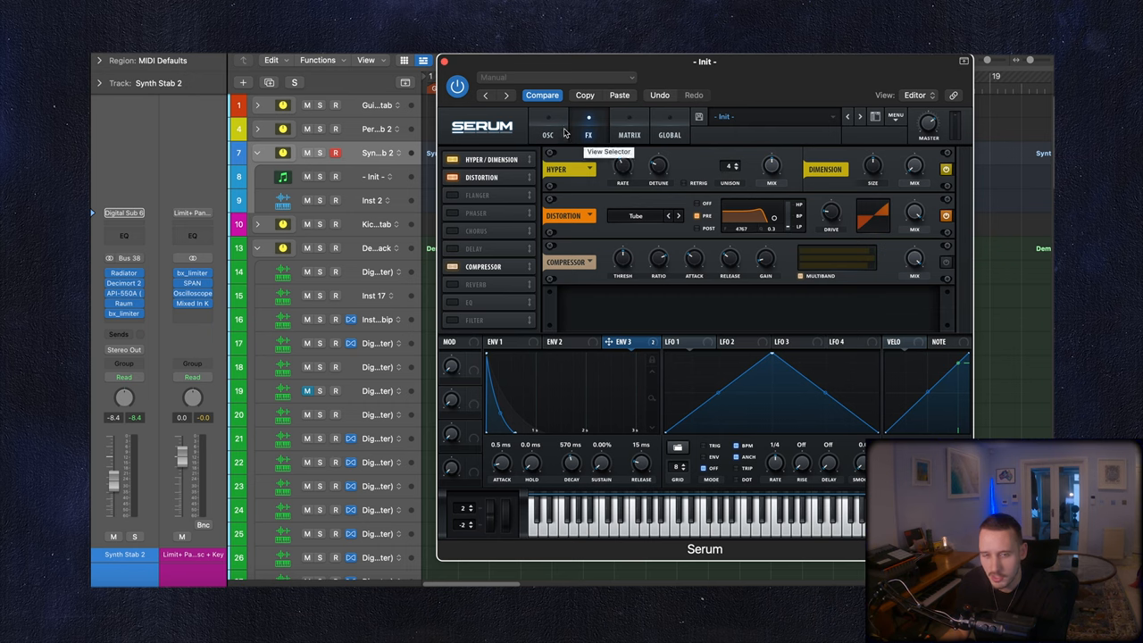
left_click(547, 125)
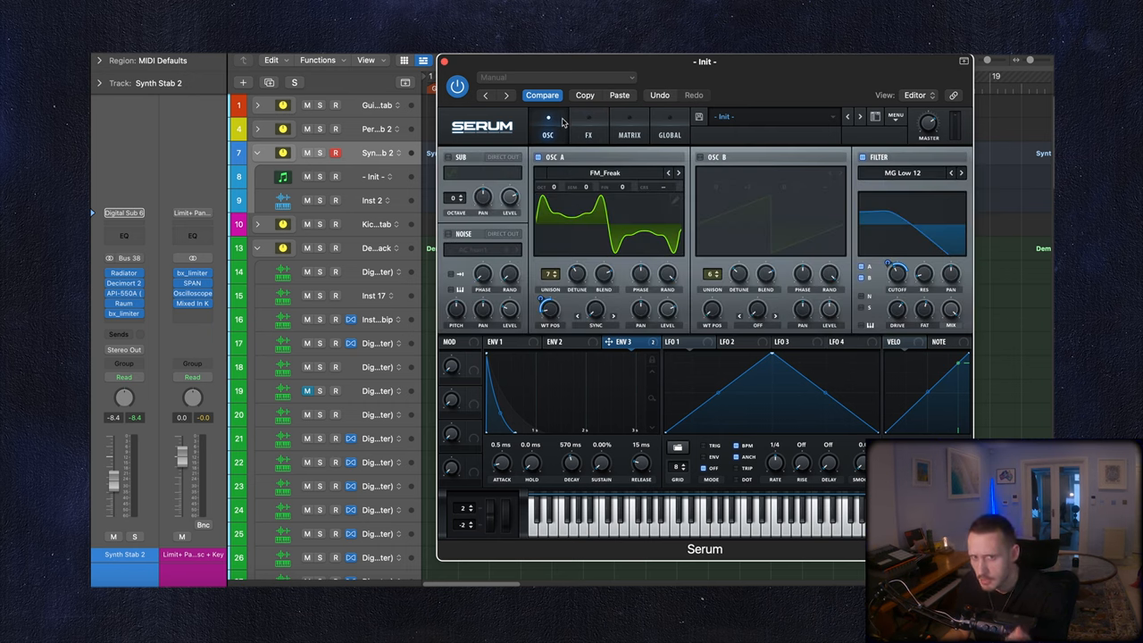
mouse_move(658, 188)
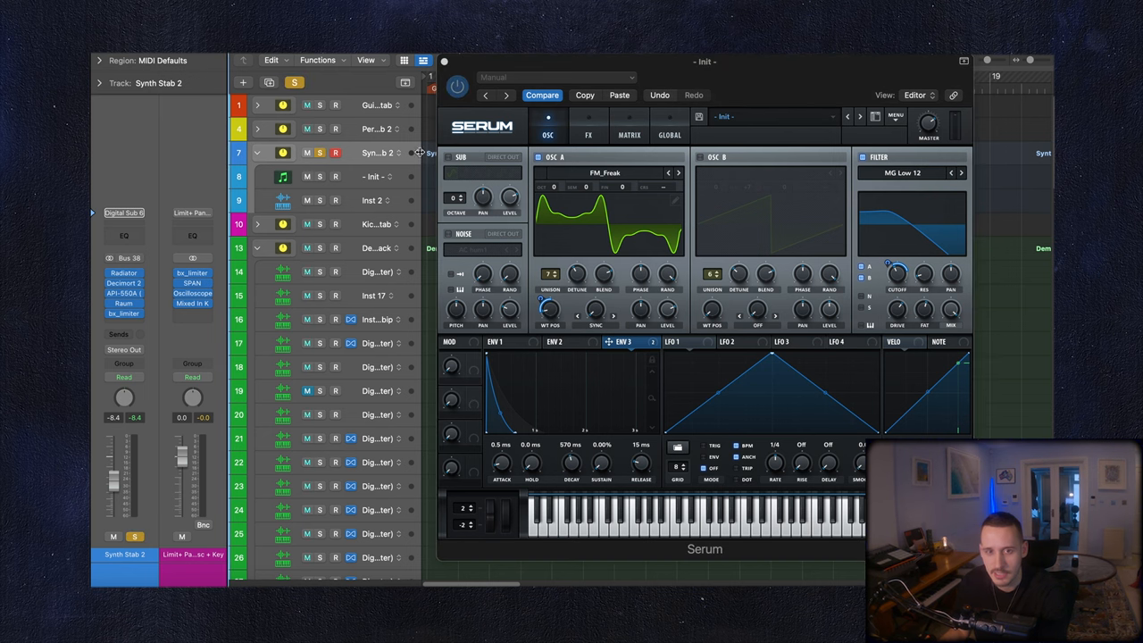
mouse_move(670, 185)
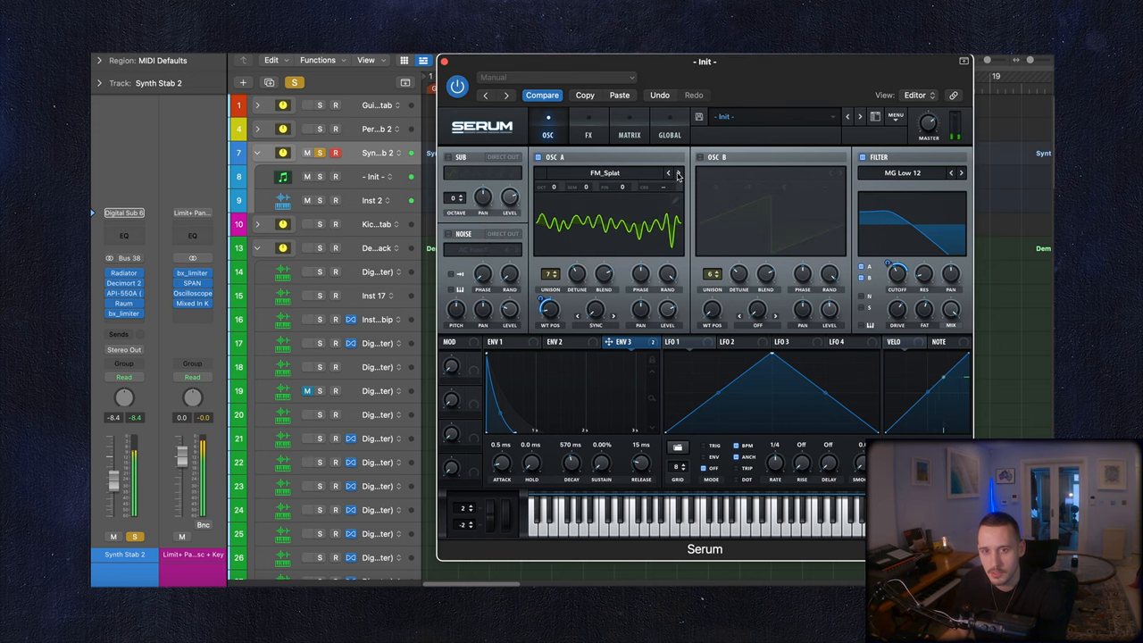
left_click_drag(550, 308, 550, 317)
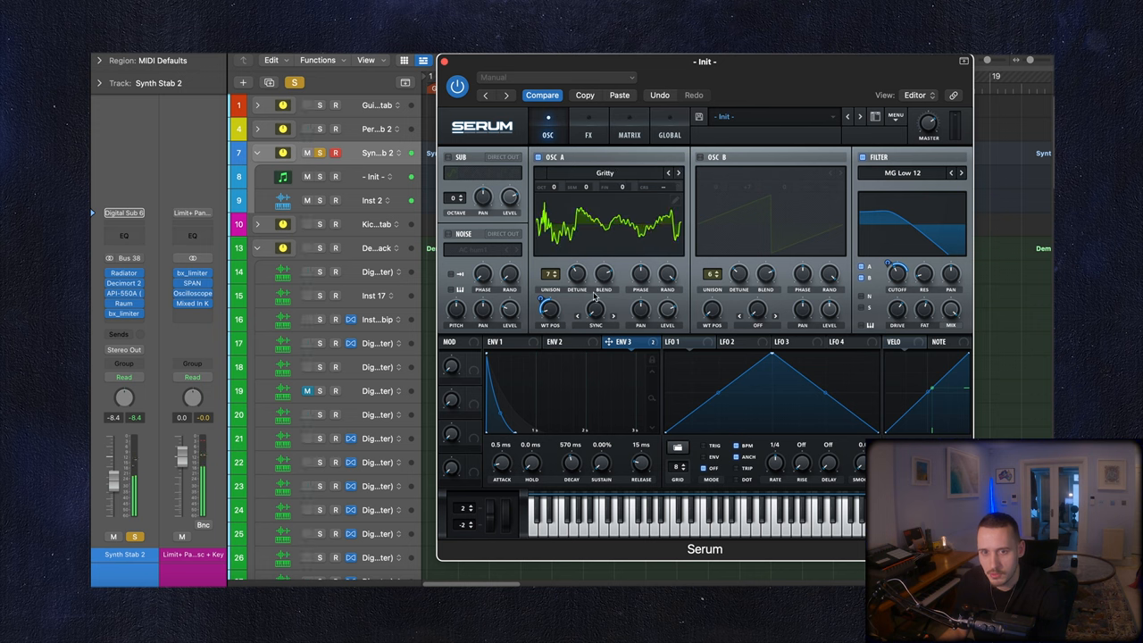
left_click_drag(550, 312, 550, 304)
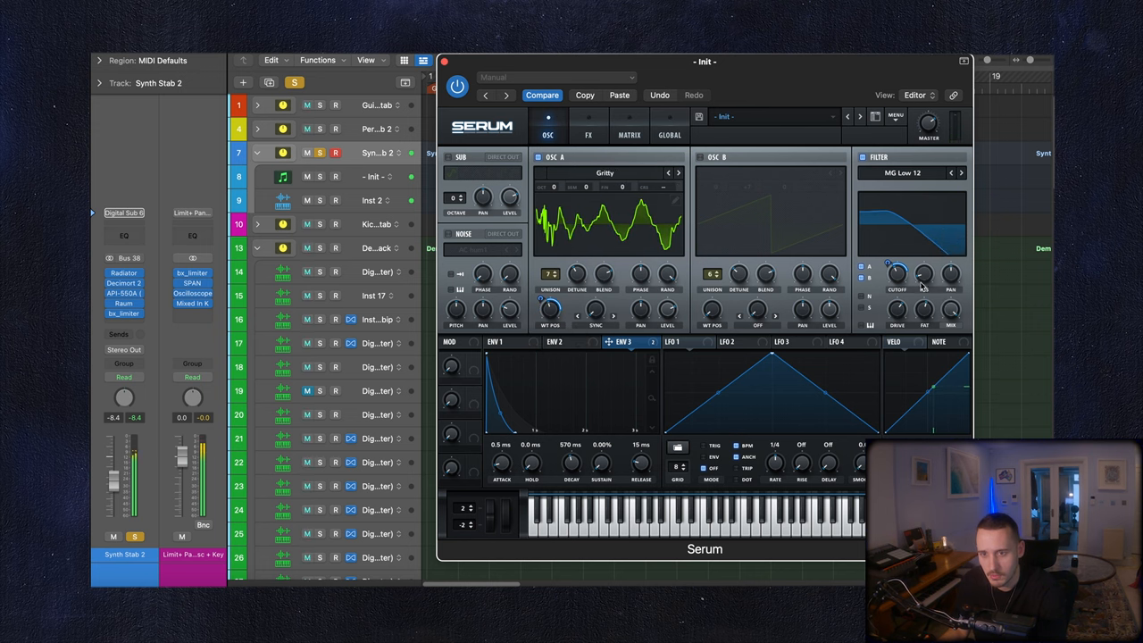
mouse_move(596, 315)
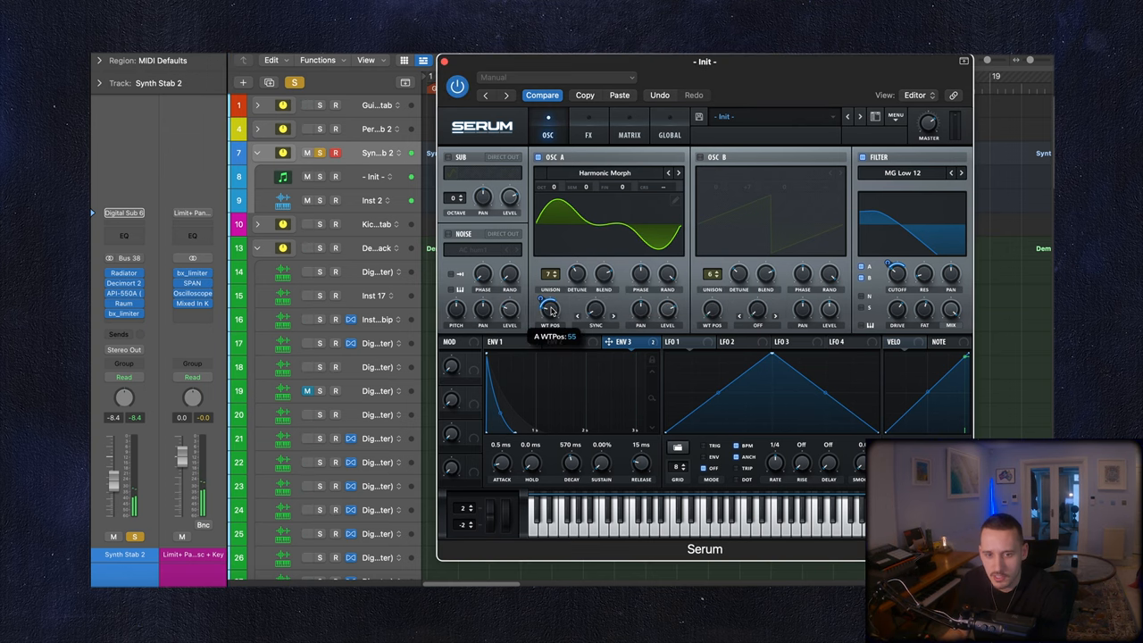
left_click_drag(550, 308, 554, 286)
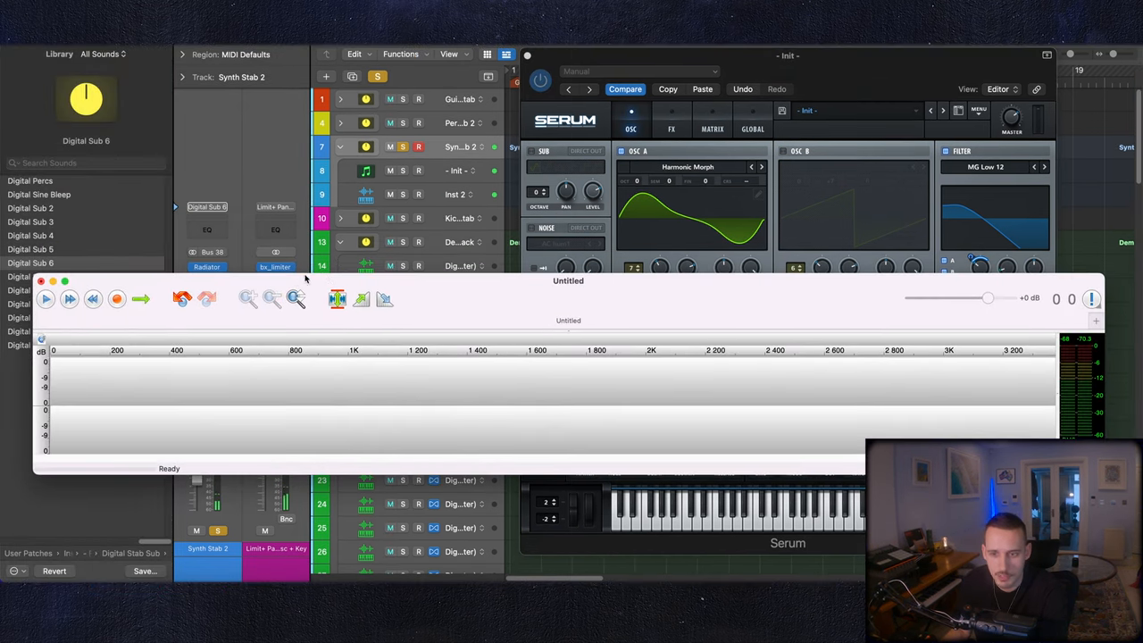
Step: Record the played Serum stab hits, stop, and select the audio after Marker 1
left_click(46, 299)
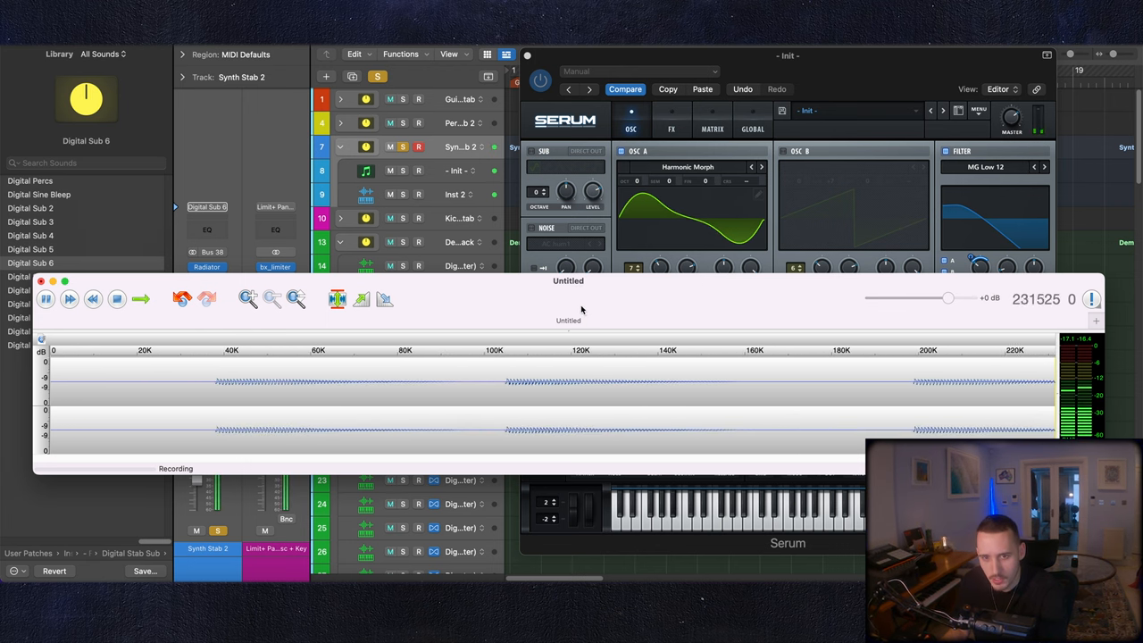
left_click(117, 299)
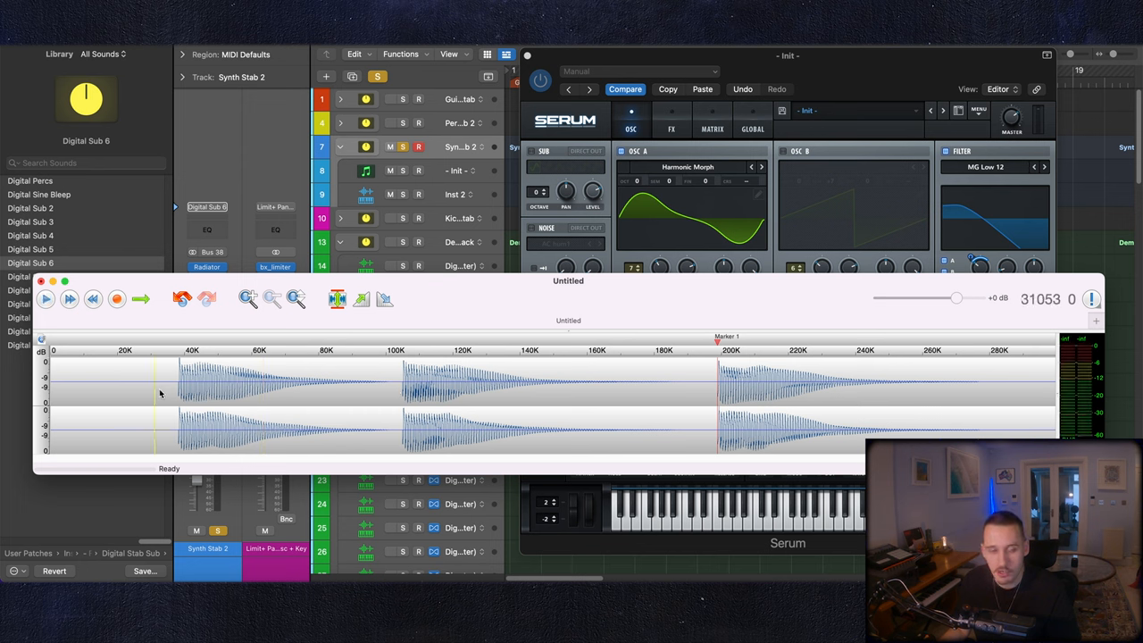
left_click(46, 299)
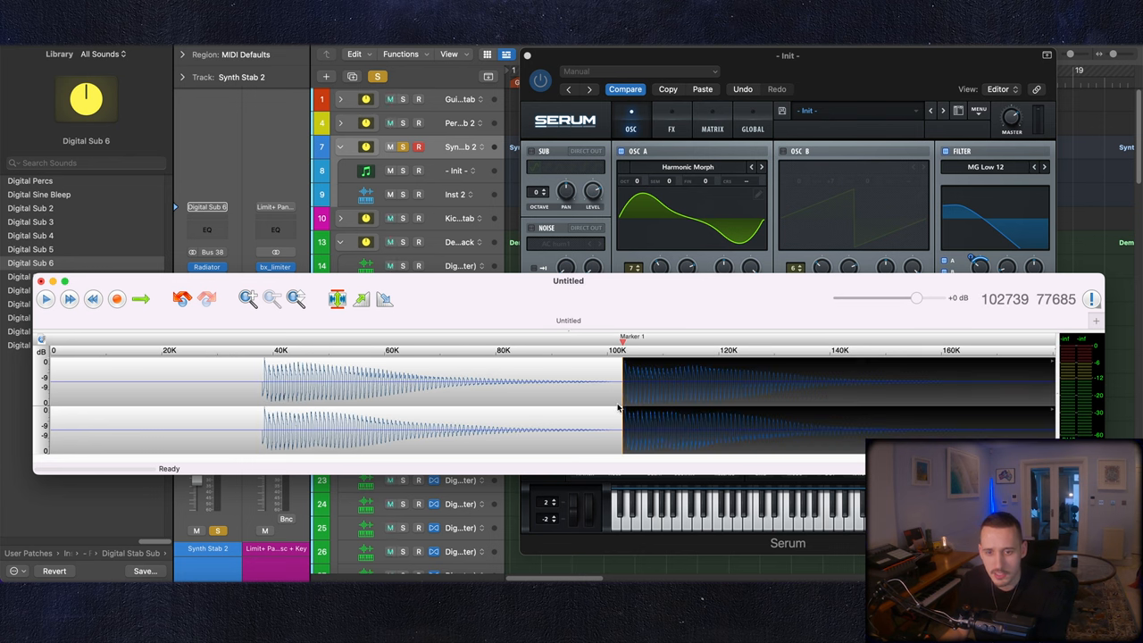
mouse_move(637, 419)
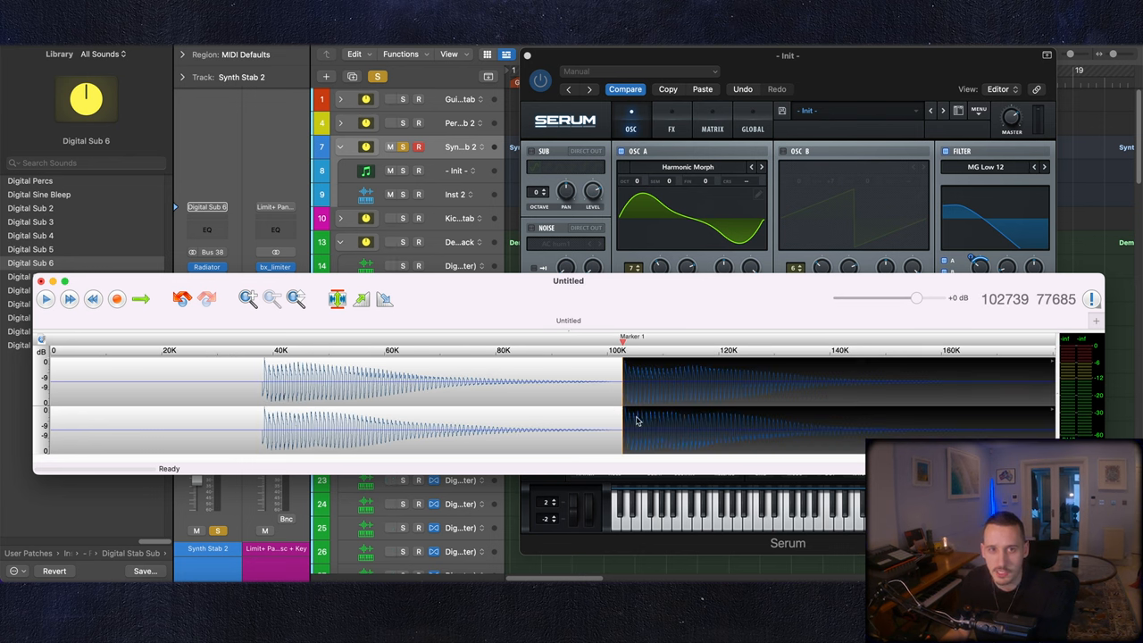
mouse_move(638, 414)
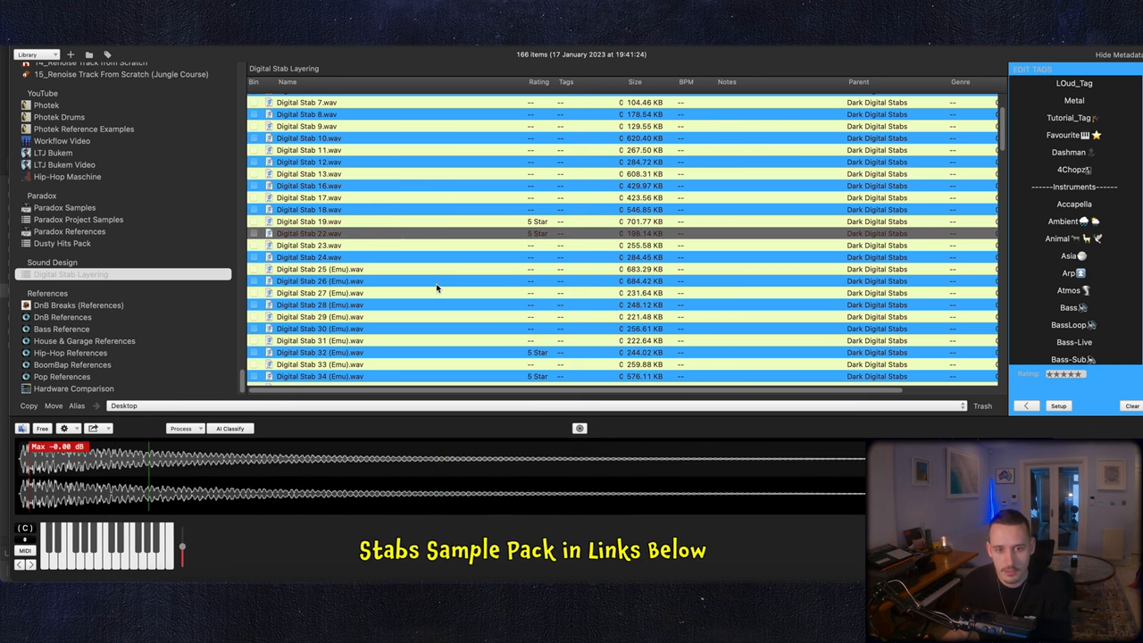
Step: Scroll through the Digital Stab .wav files in the Digital Stab Layering collection
scroll("down", 3)
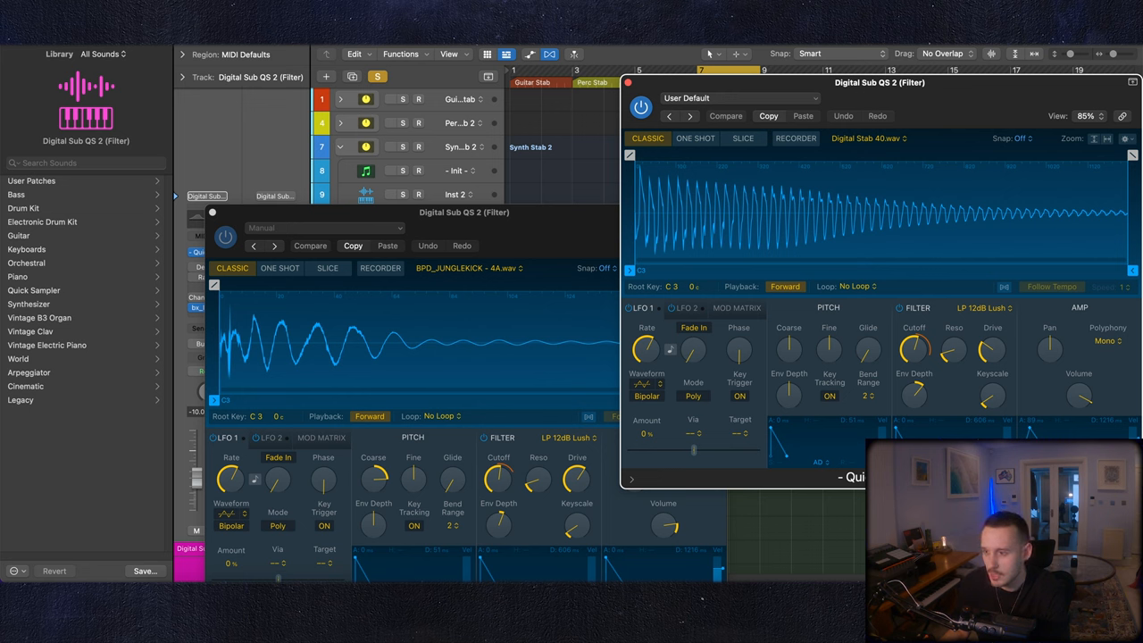
Step: Load Digital Stab 33 (Emu).wav into the second Quick Sampler and nudge its Cutoff up
left_click(727, 115)
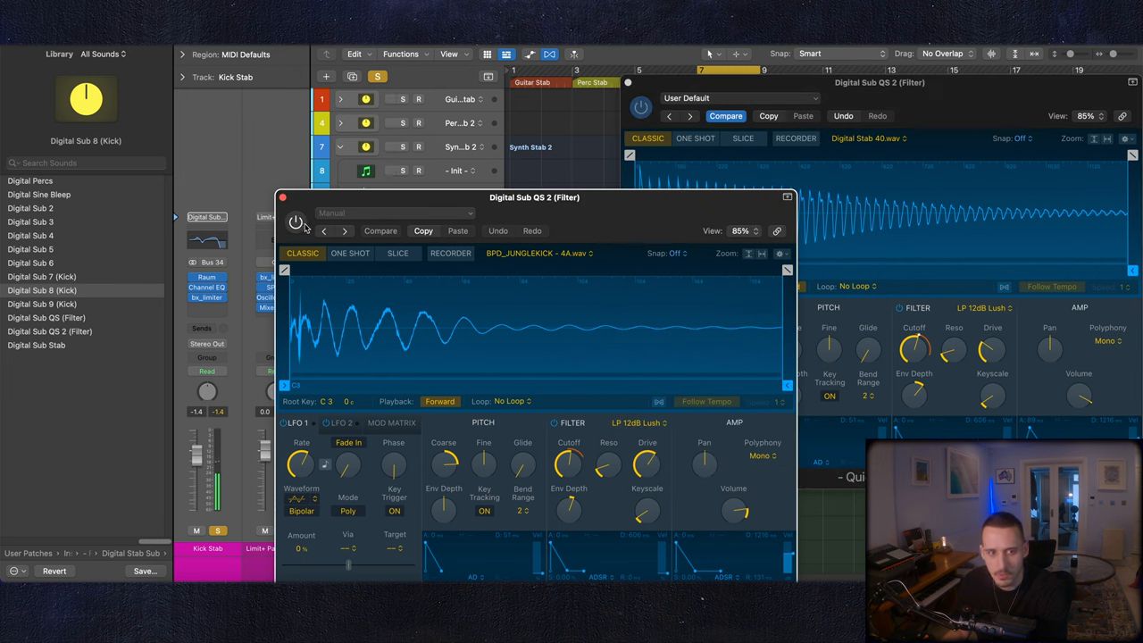
left_click(295, 222)
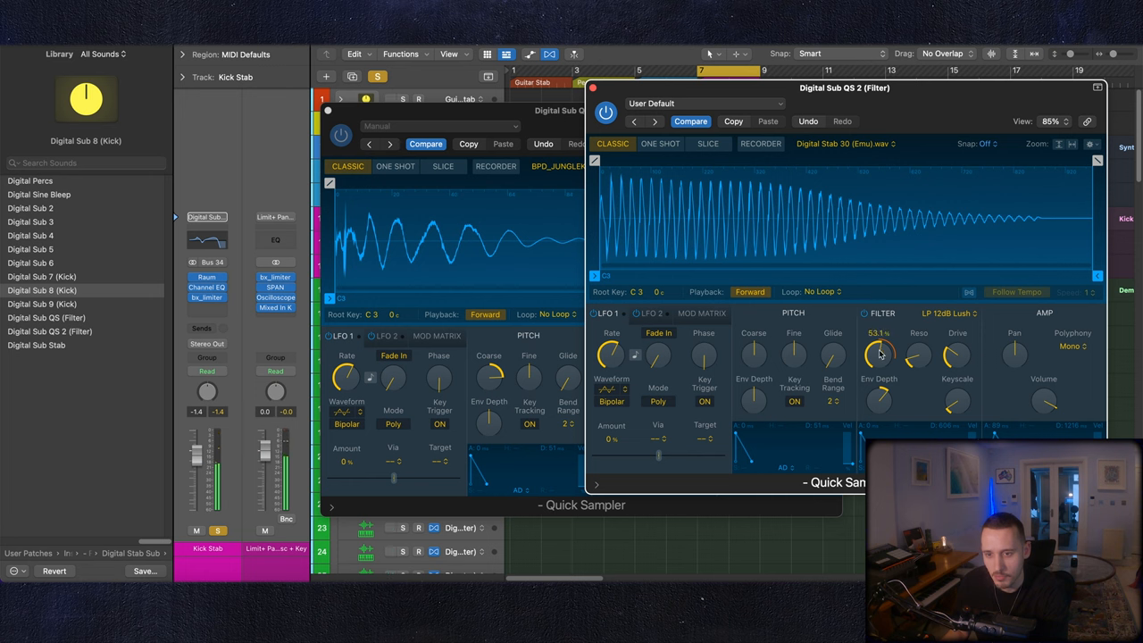
left_click_drag(880, 357, 879, 349)
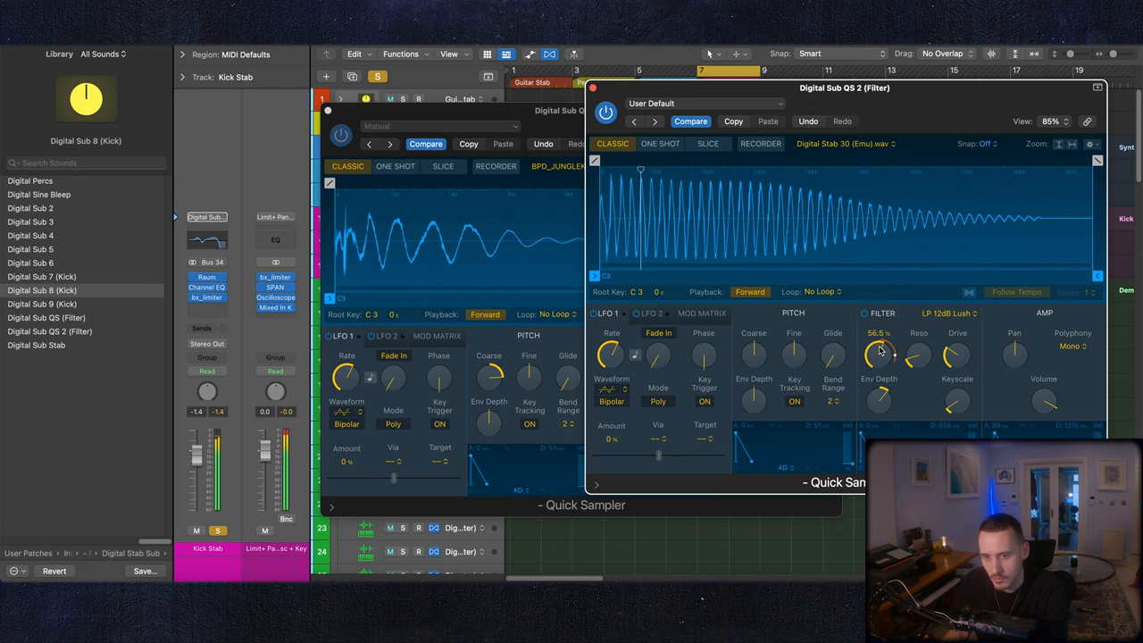
left_click_drag(880, 353, 879, 339)
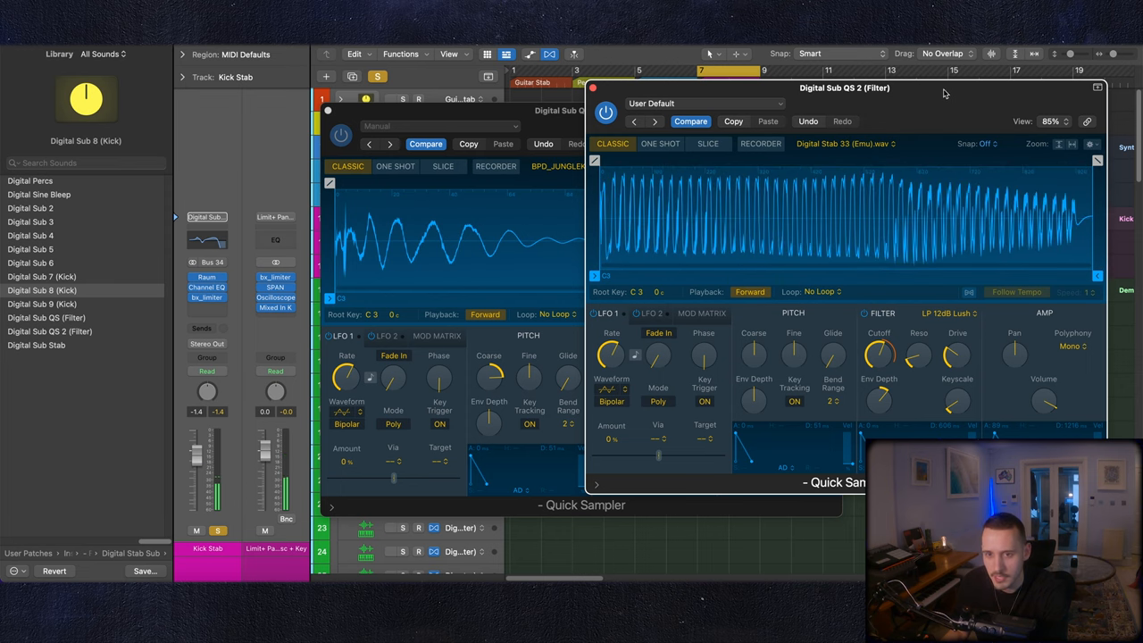
left_click_drag(844, 88, 757, 100)
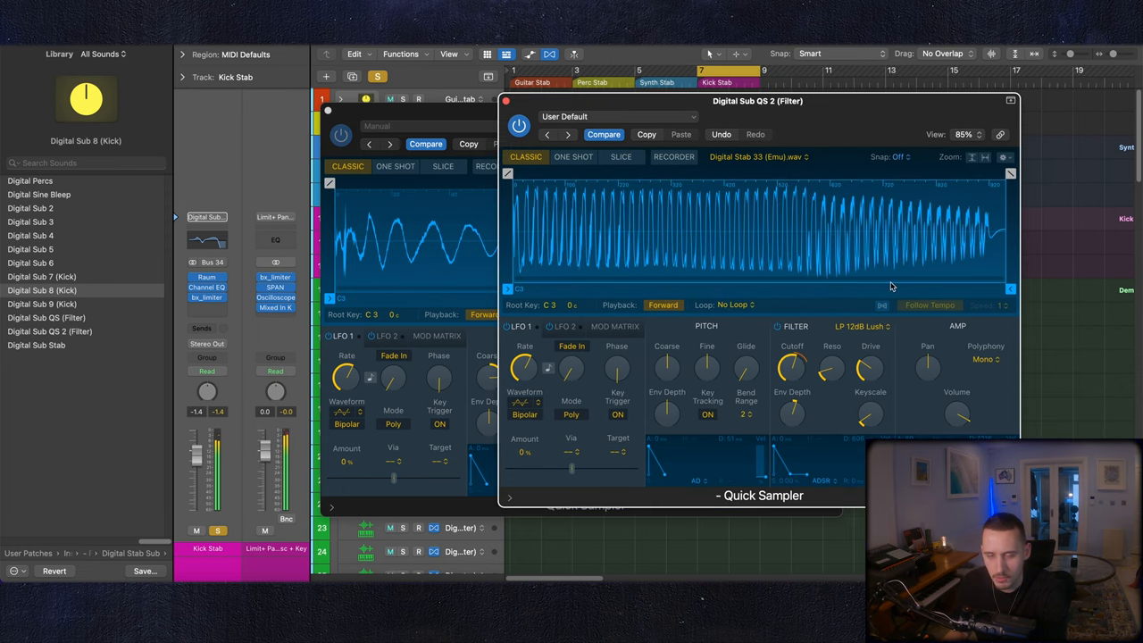
mouse_move(839, 159)
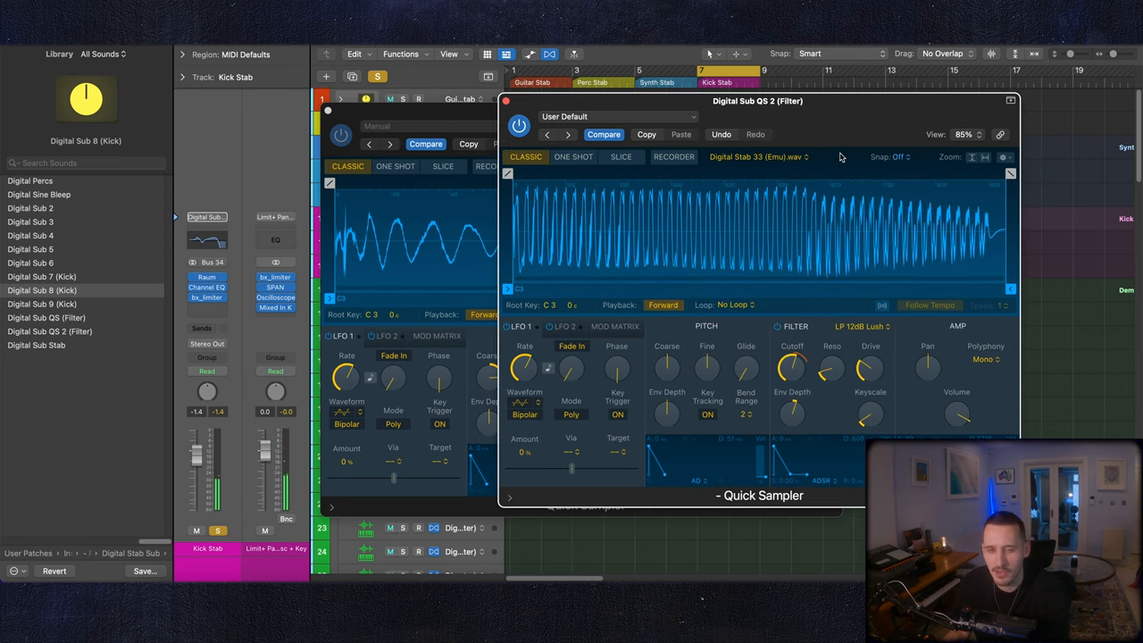